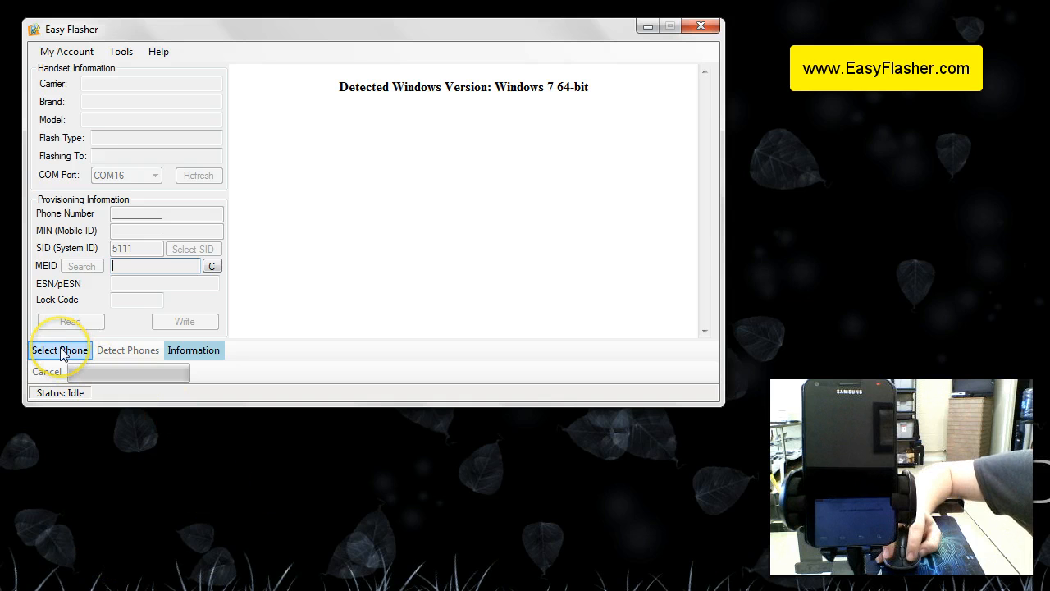
pyautogui.moveTo(59, 350)
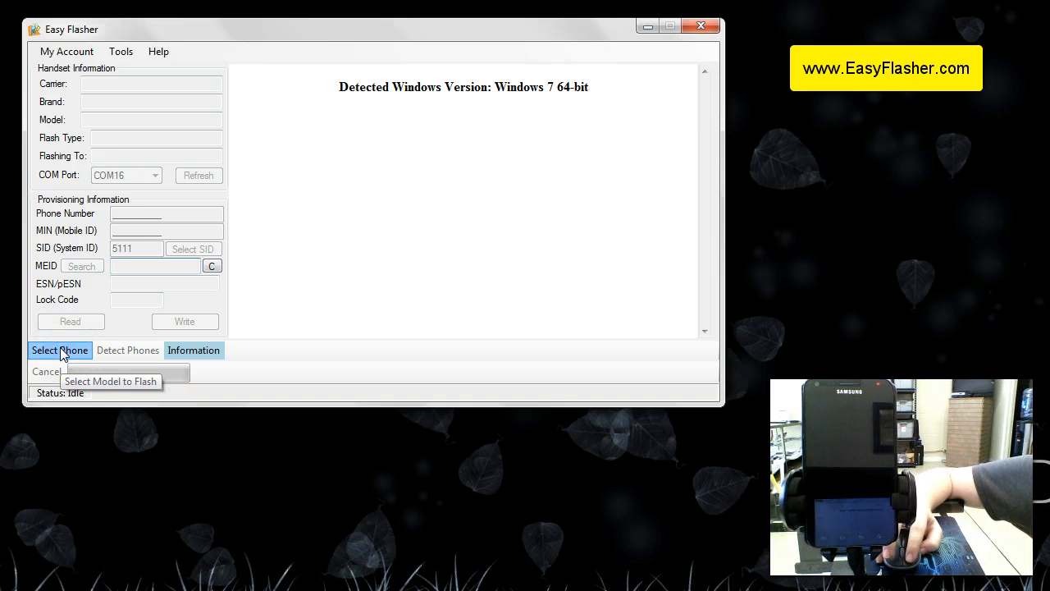
# Select Samsung SPH-D710 Epic Touch, Sprint to Cricket, with Full Flash type.
pyautogui.click(59, 350)
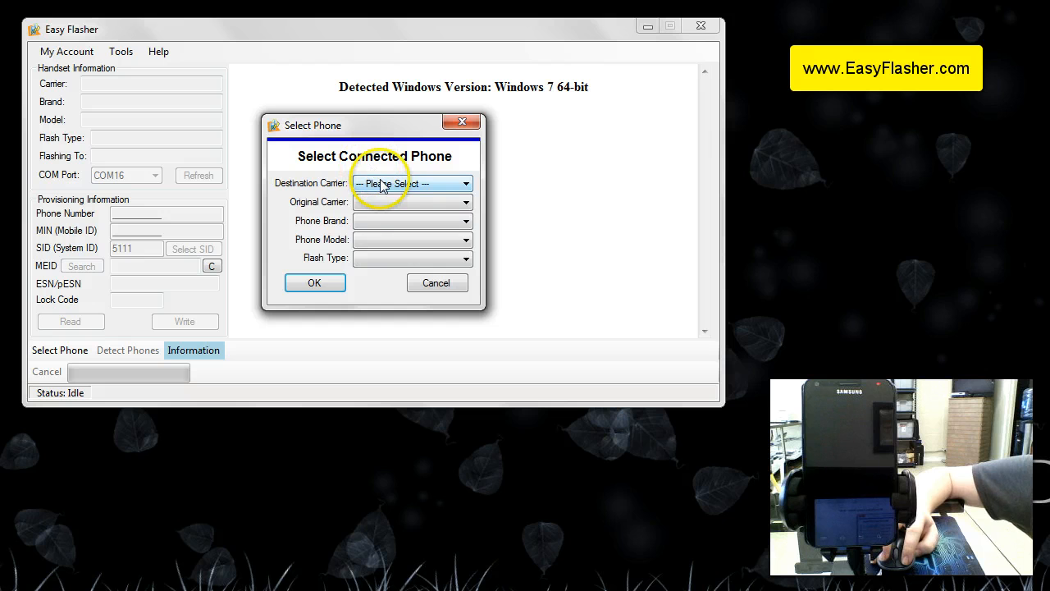
pyautogui.click(410, 183)
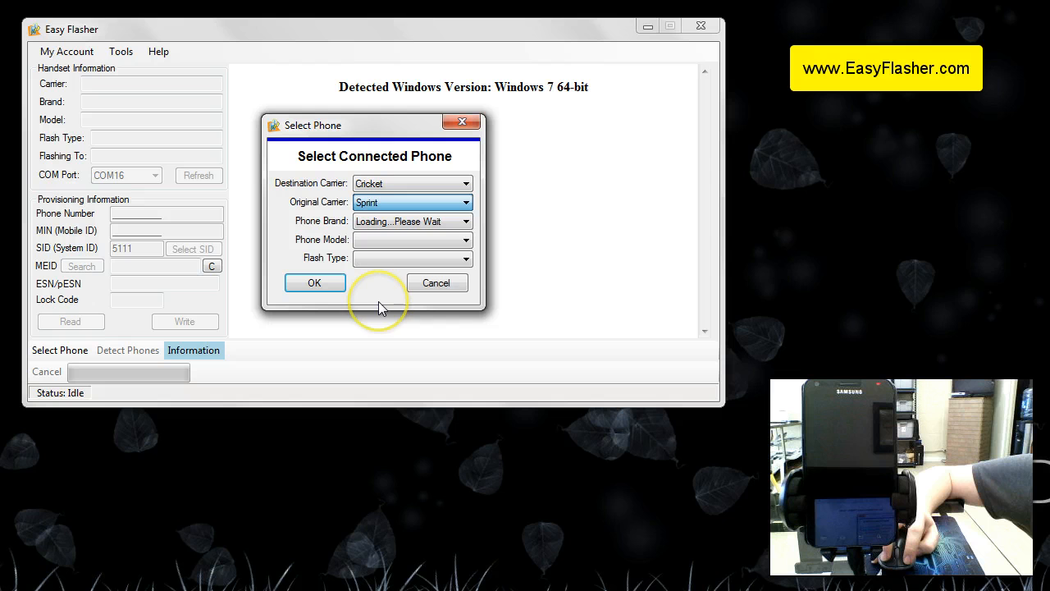
pyautogui.click(466, 221)
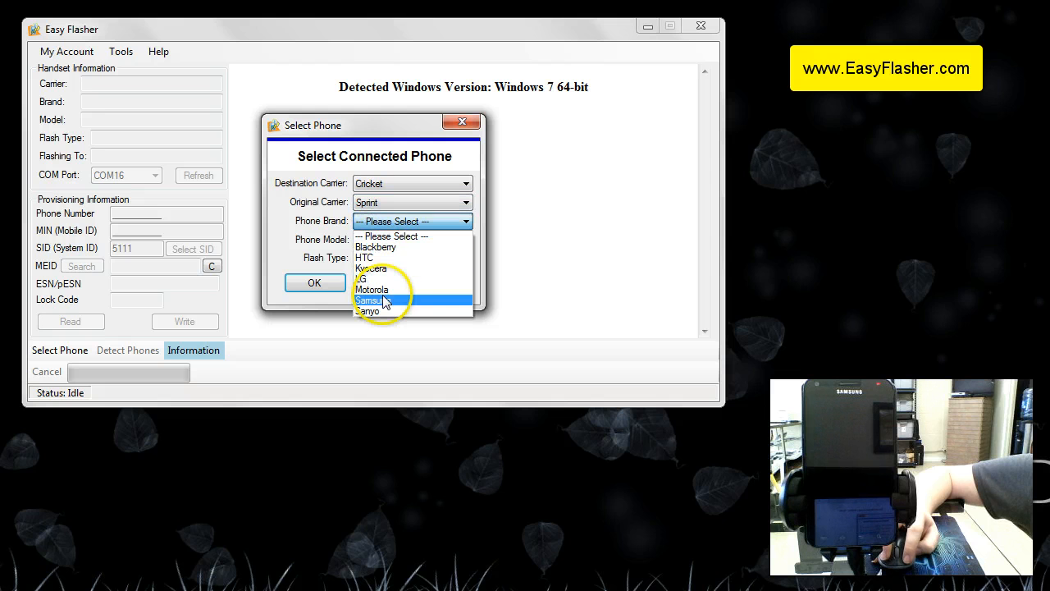
pyautogui.click(369, 299)
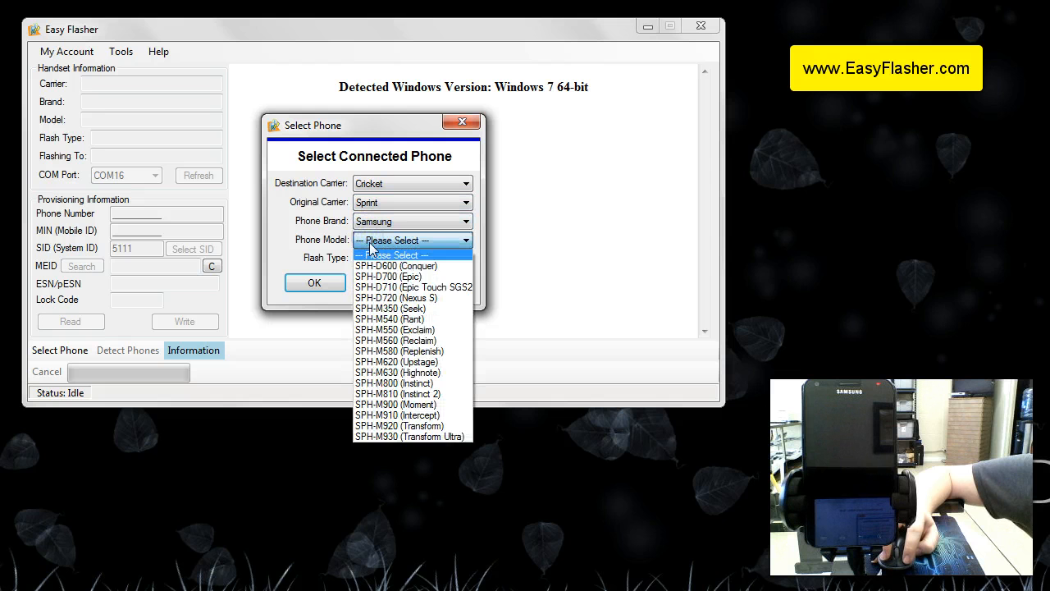
pyautogui.click(411, 286)
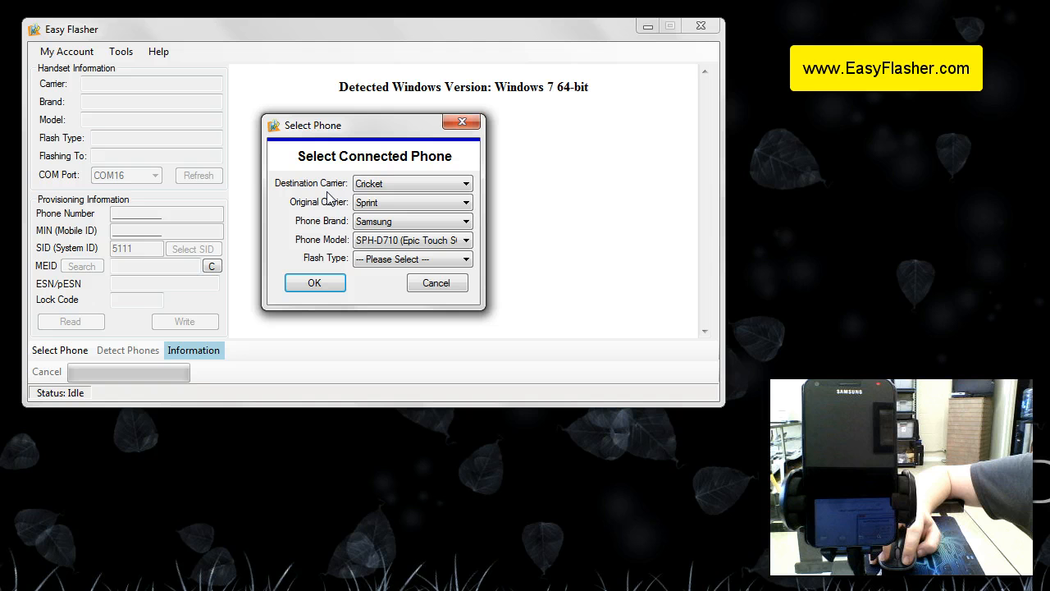
pyautogui.moveTo(379, 276)
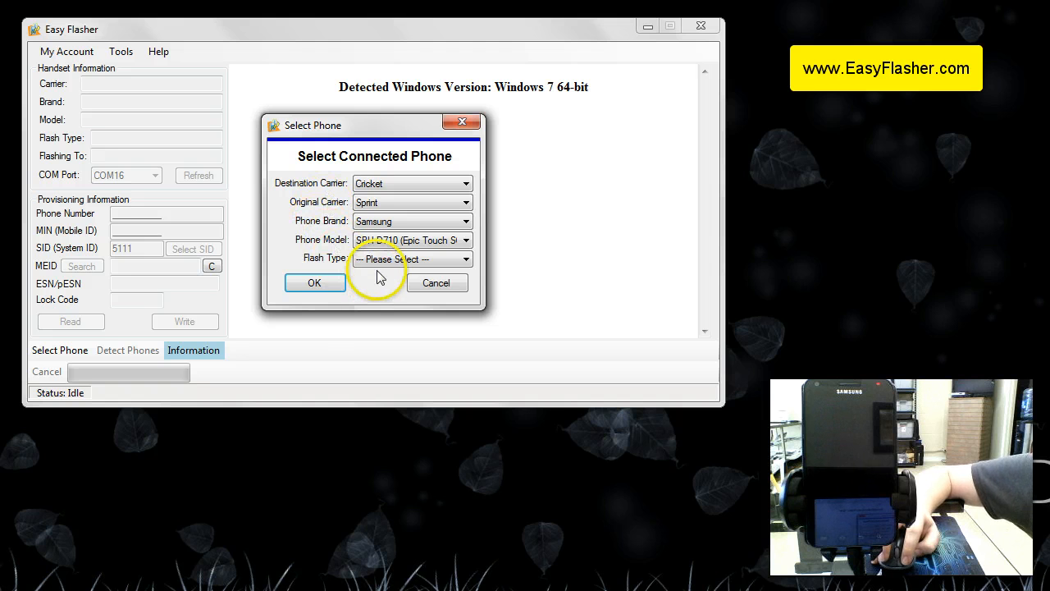
pyautogui.click(466, 258)
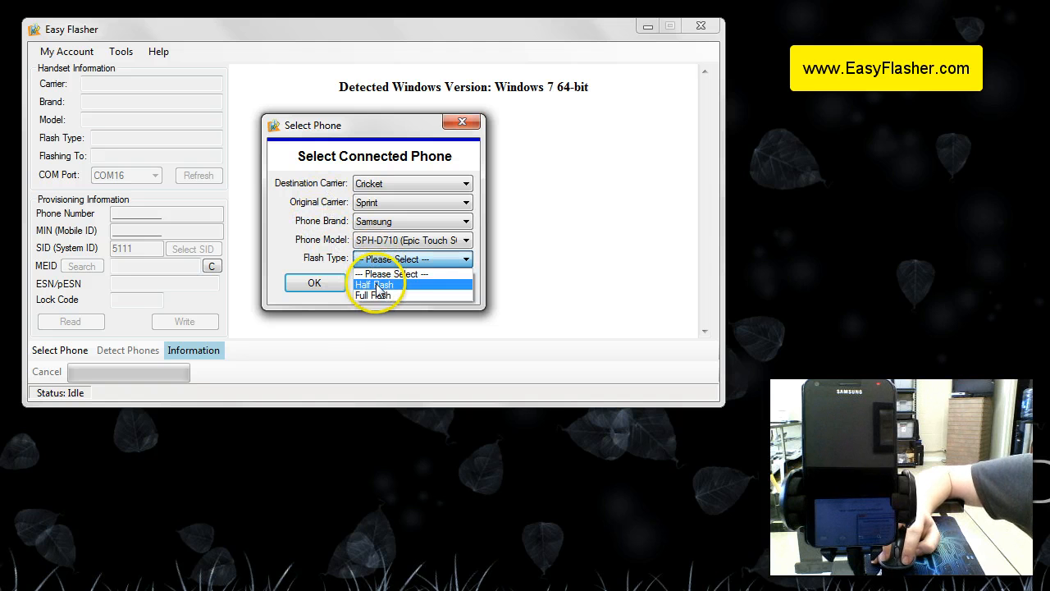
pyautogui.click(374, 295)
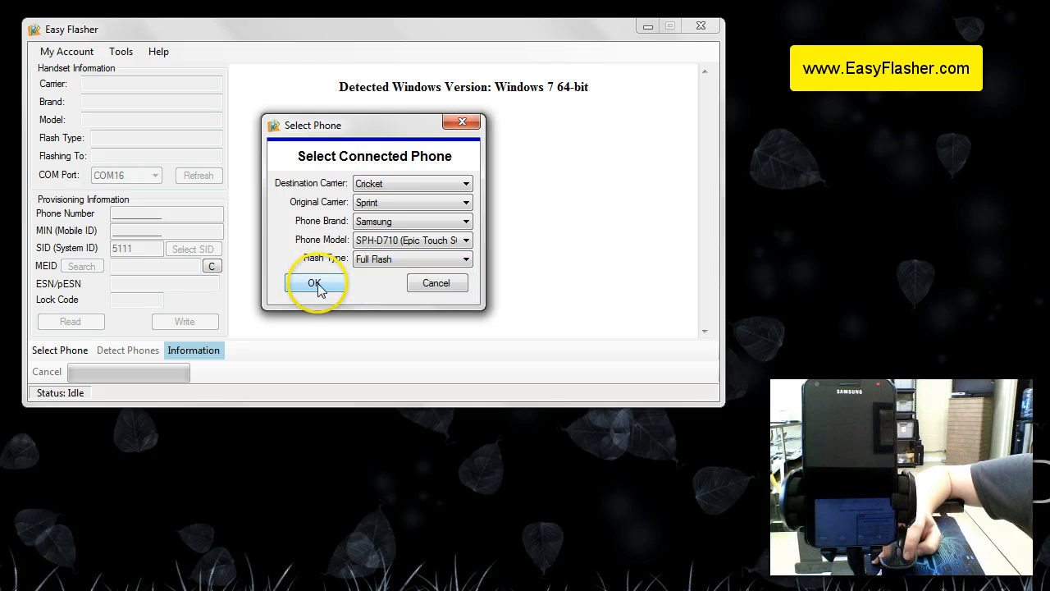
# Confirm the SPH-D710 selection and check for missing drivers, which reports no conflicts.
pyautogui.click(314, 282)
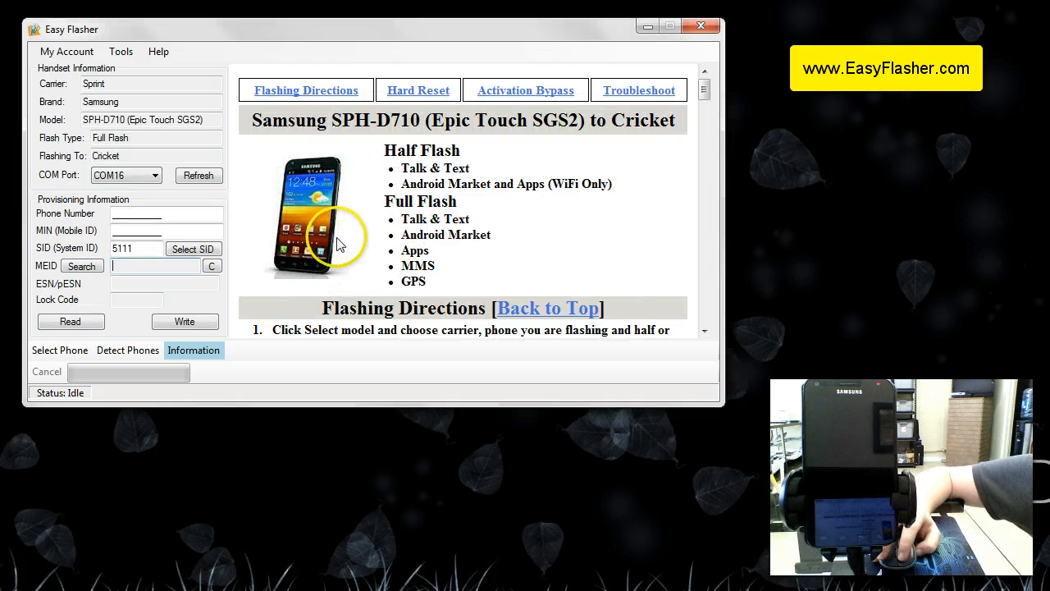
pyautogui.moveTo(358, 197)
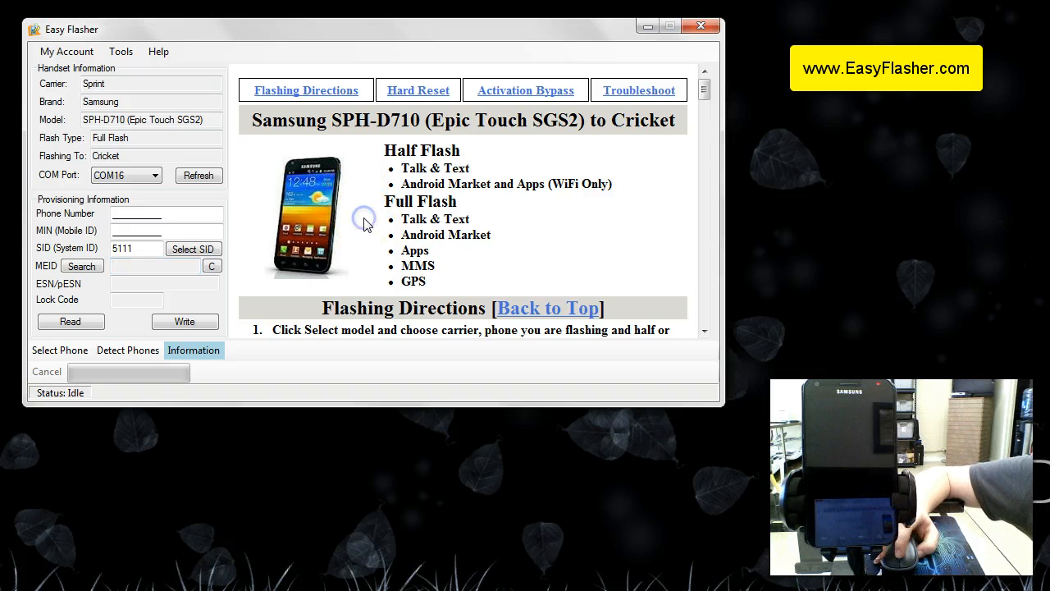
pyautogui.moveTo(366, 226)
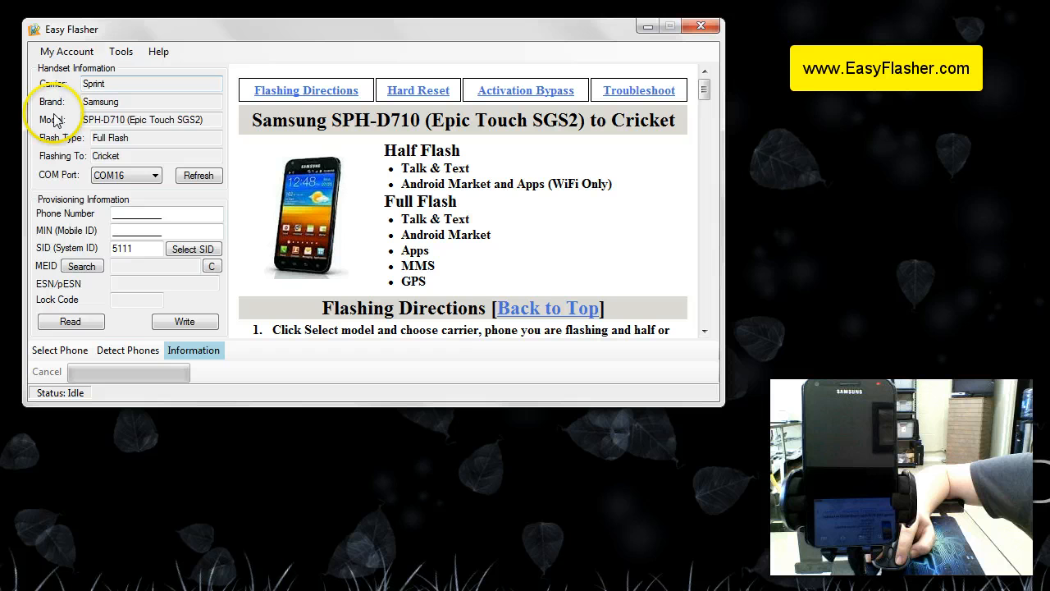
pyautogui.click(121, 51)
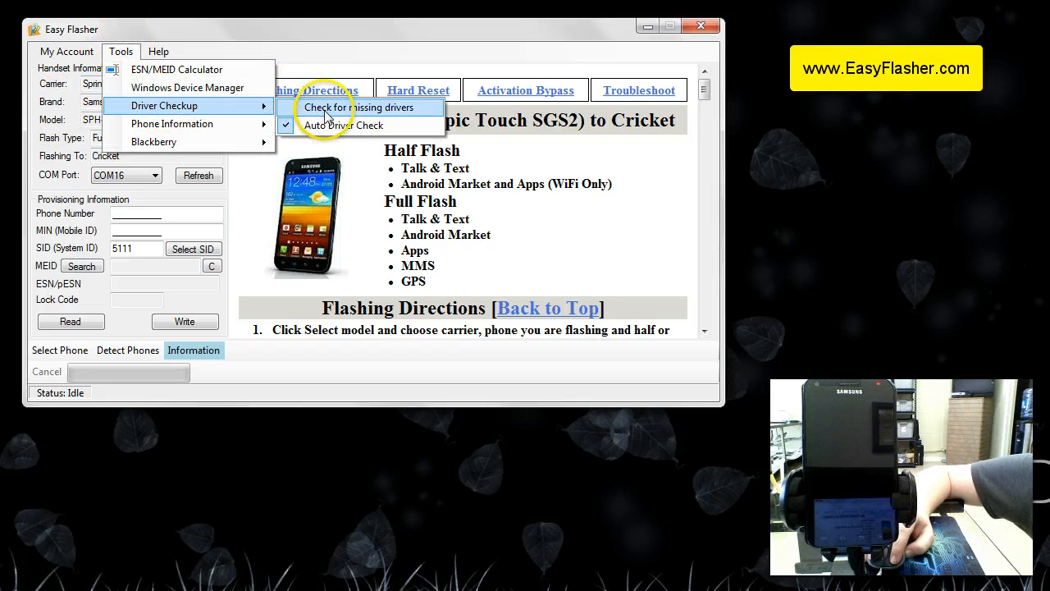
pyautogui.click(358, 107)
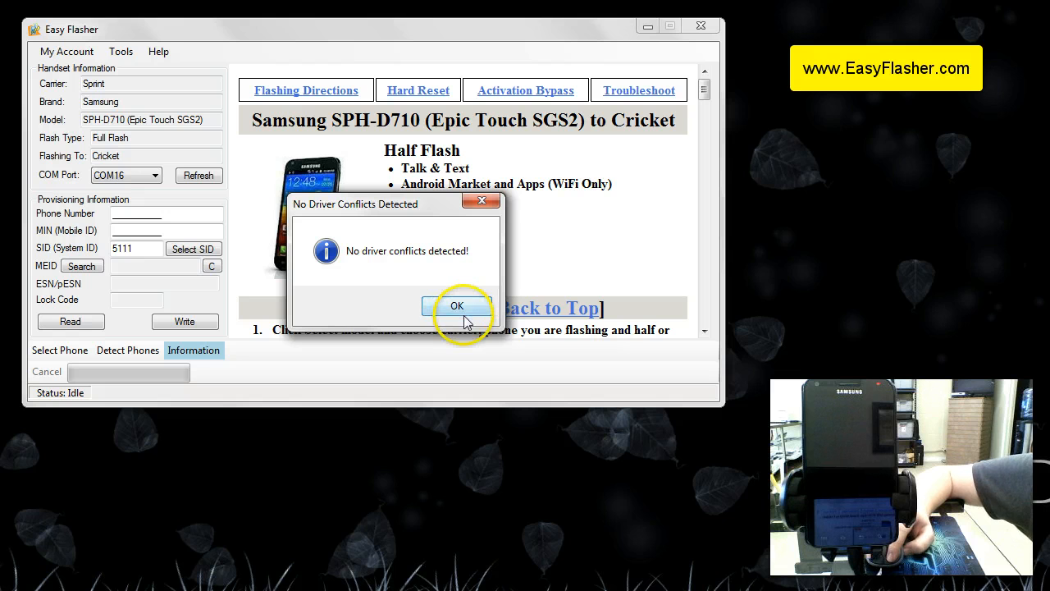
pyautogui.click(457, 305)
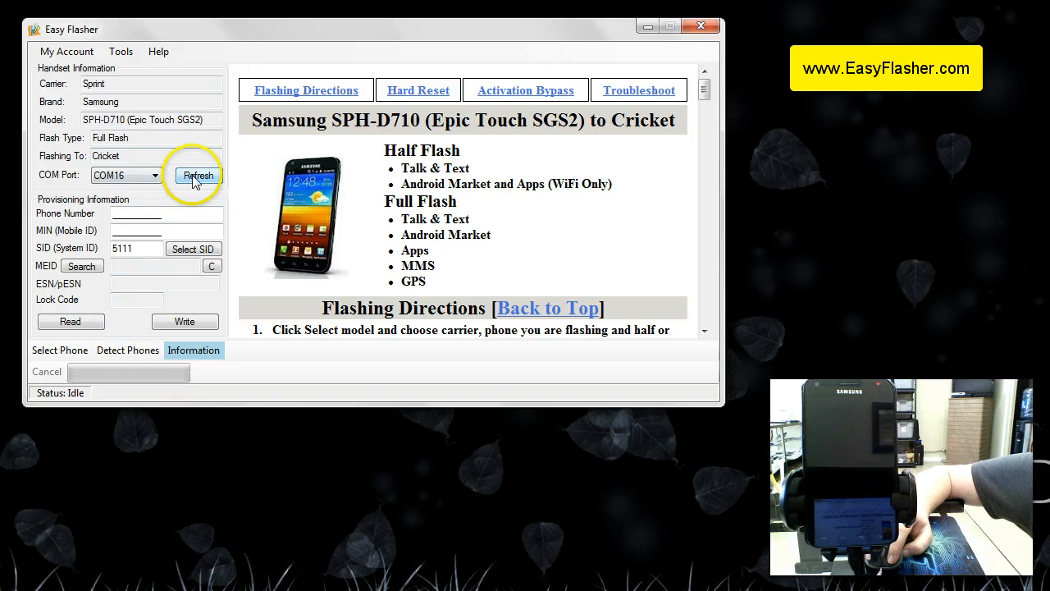
pyautogui.click(154, 175)
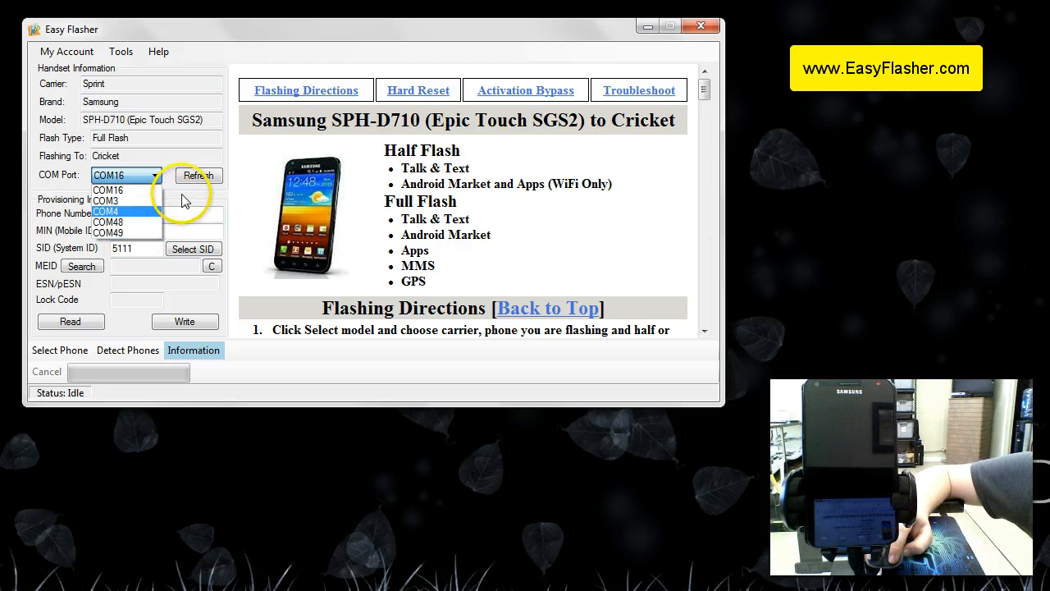
pyautogui.moveTo(107, 200)
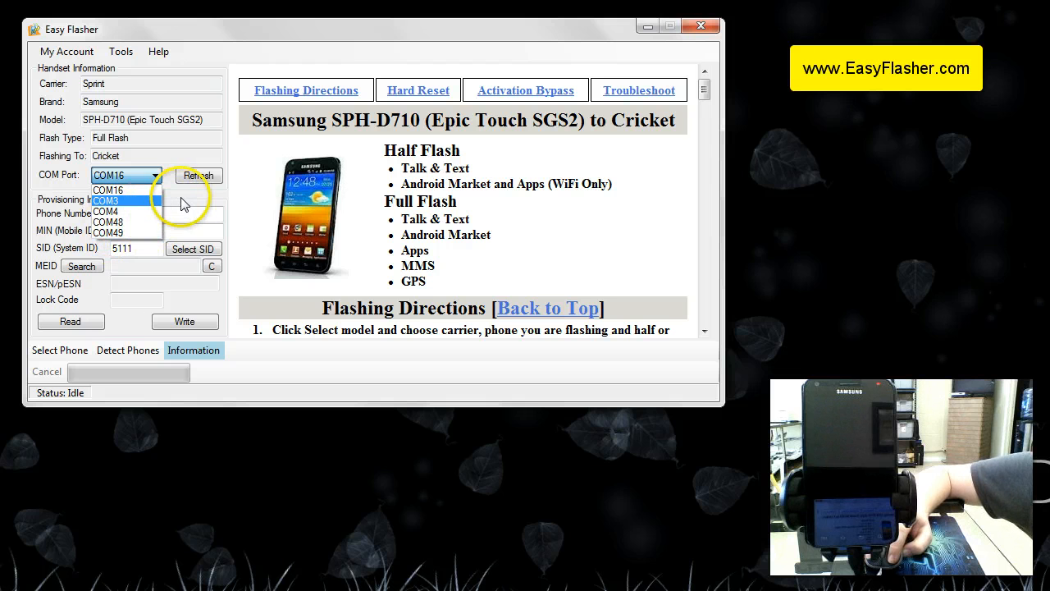
pyautogui.click(121, 51)
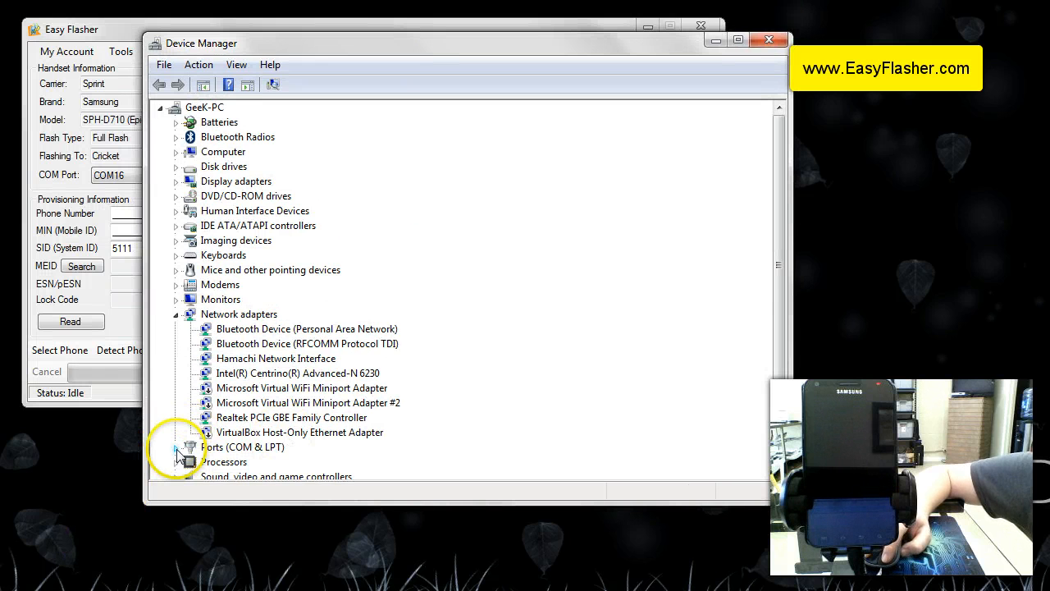
# Find SAMSUNG Mobile Modem Diagnostic Serial Port (COM49) under Ports, then close Device Manager.
pyautogui.click(176, 447)
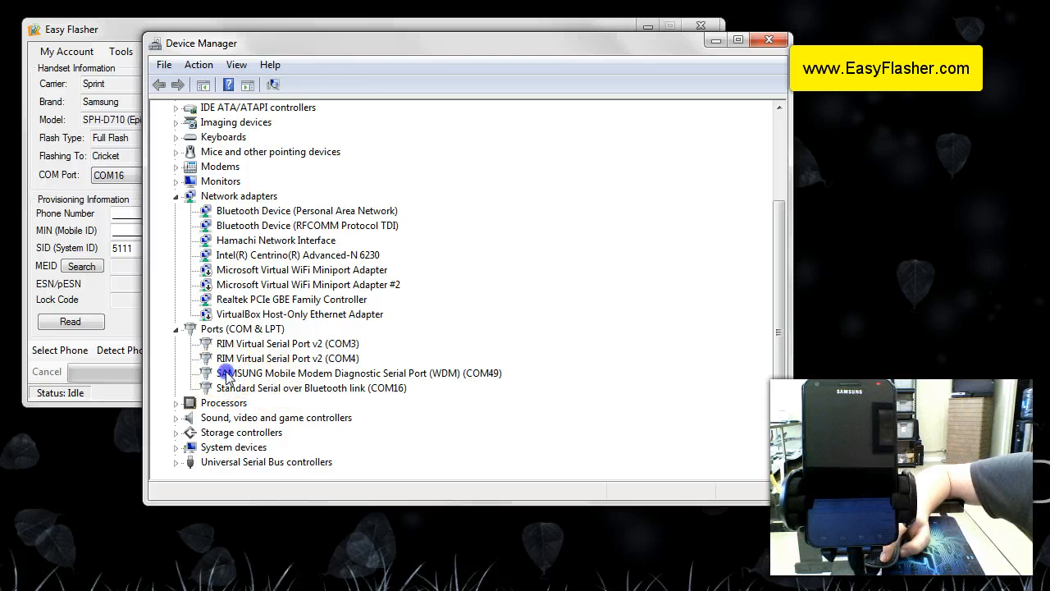
pyautogui.click(357, 372)
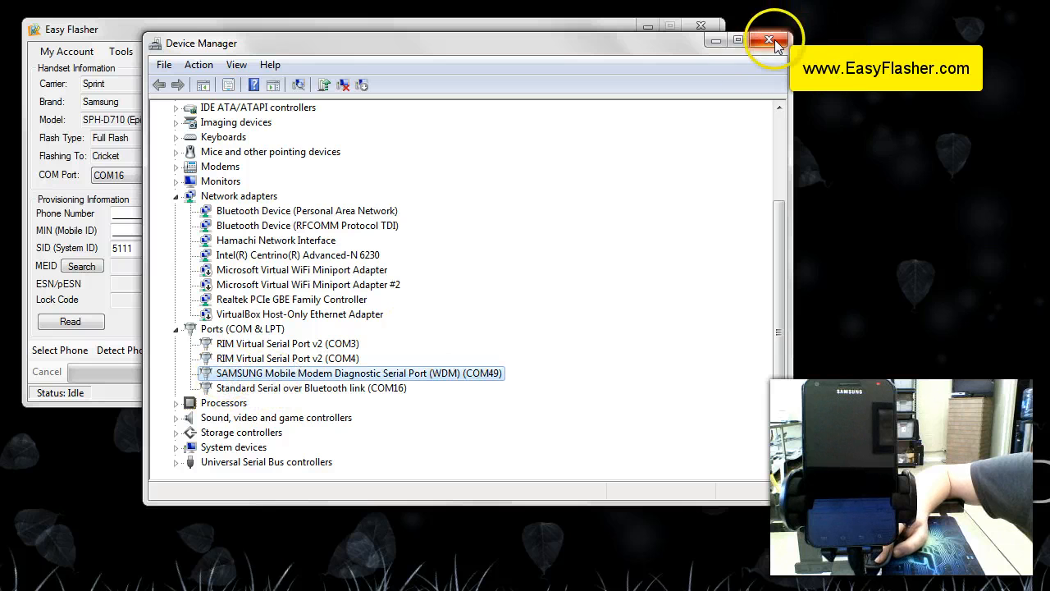
pyautogui.click(768, 41)
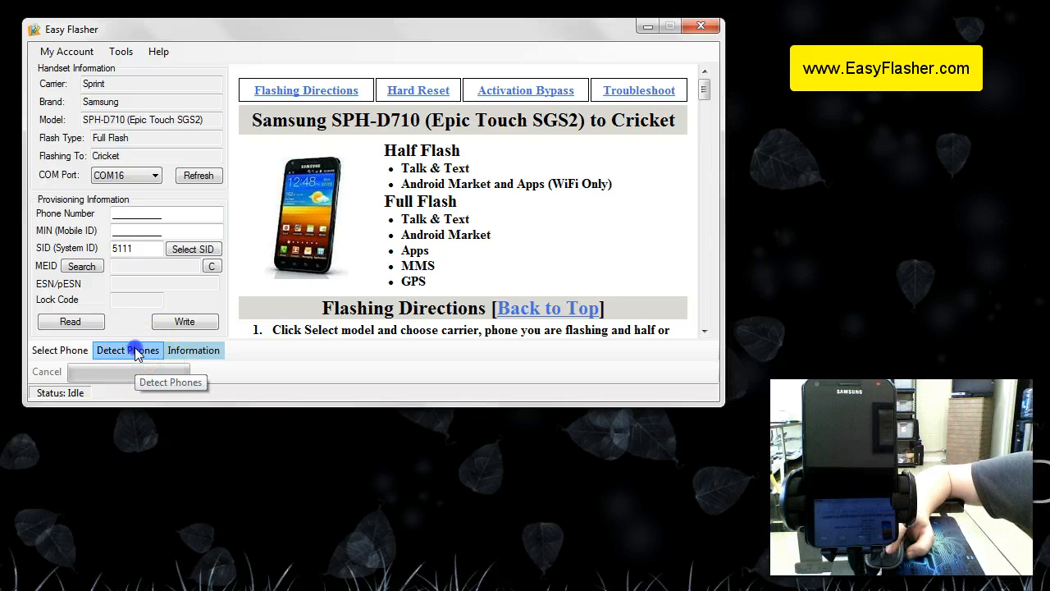
# Detect the connected Epic Touch on COM49 and dismiss the Detection Complete notice.
pyautogui.click(128, 350)
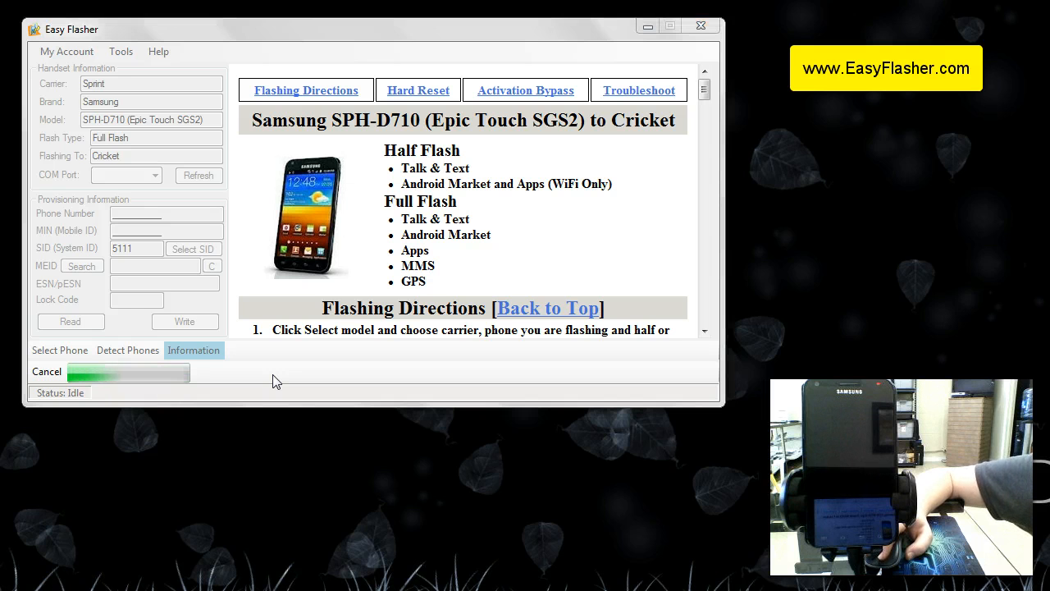
pyautogui.click(127, 349)
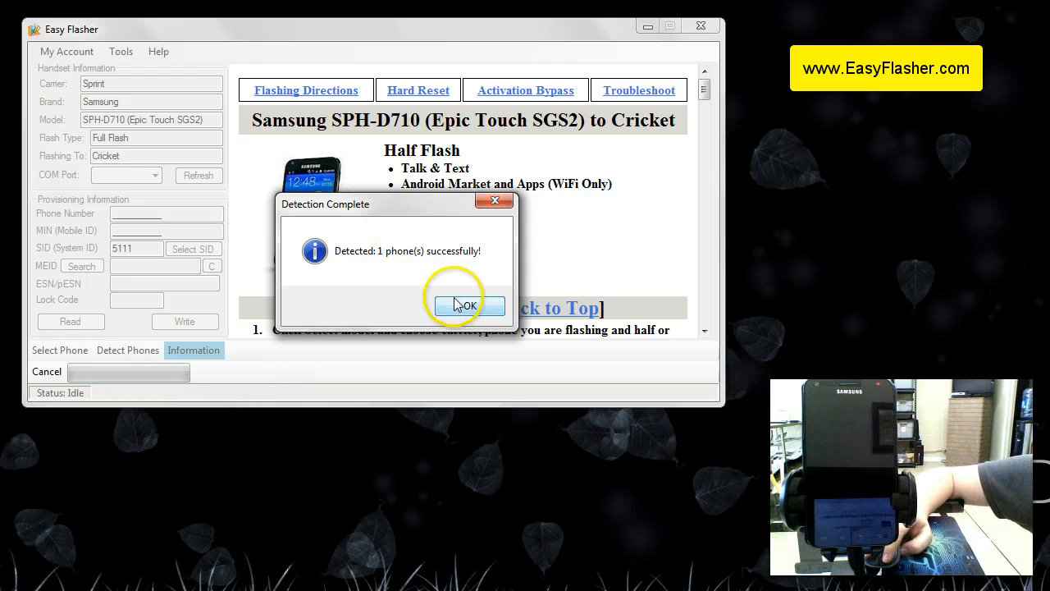
pyautogui.click(466, 305)
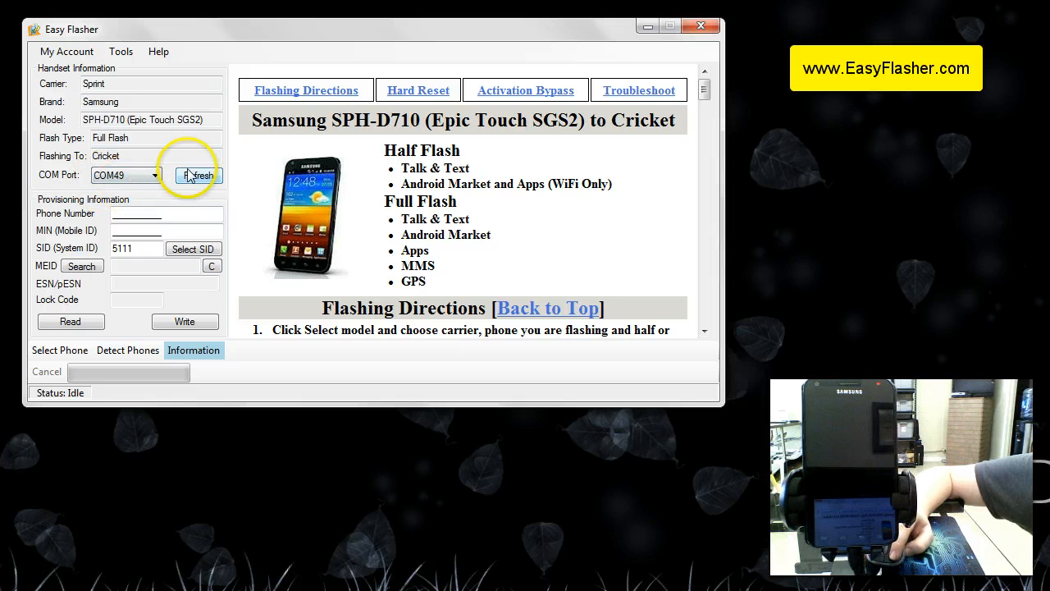
pyautogui.moveTo(70, 320)
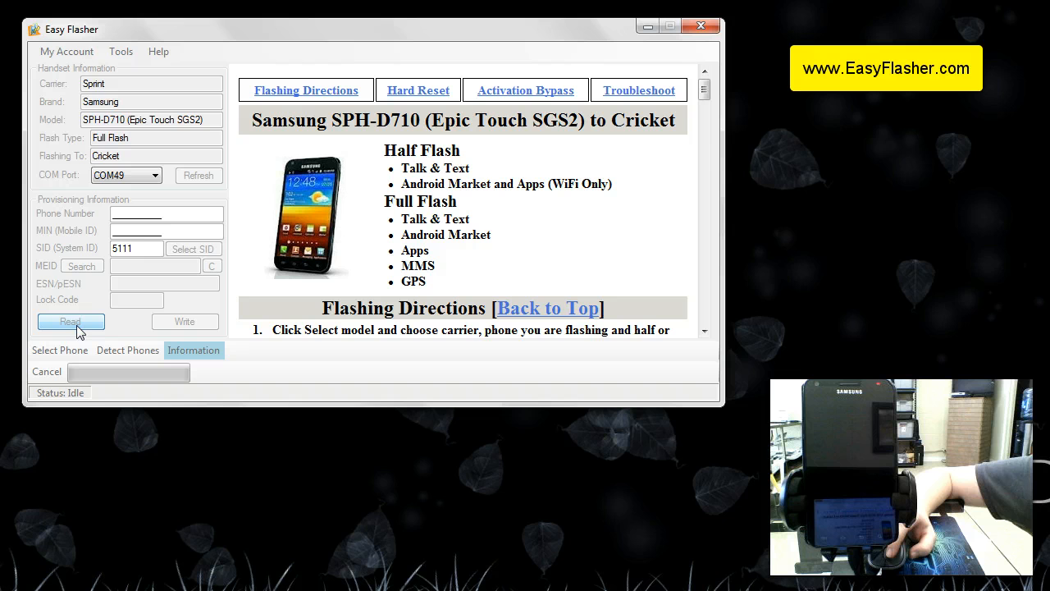
# Read the phone number, MIN, MEID, ESN and lock code from the phone.
pyautogui.click(70, 320)
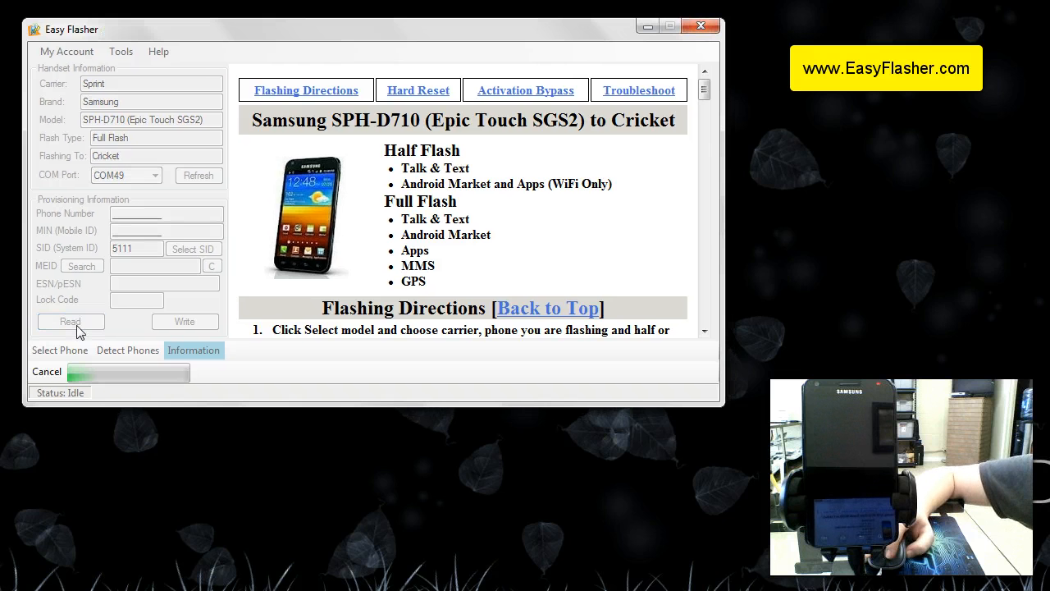
pyautogui.click(69, 321)
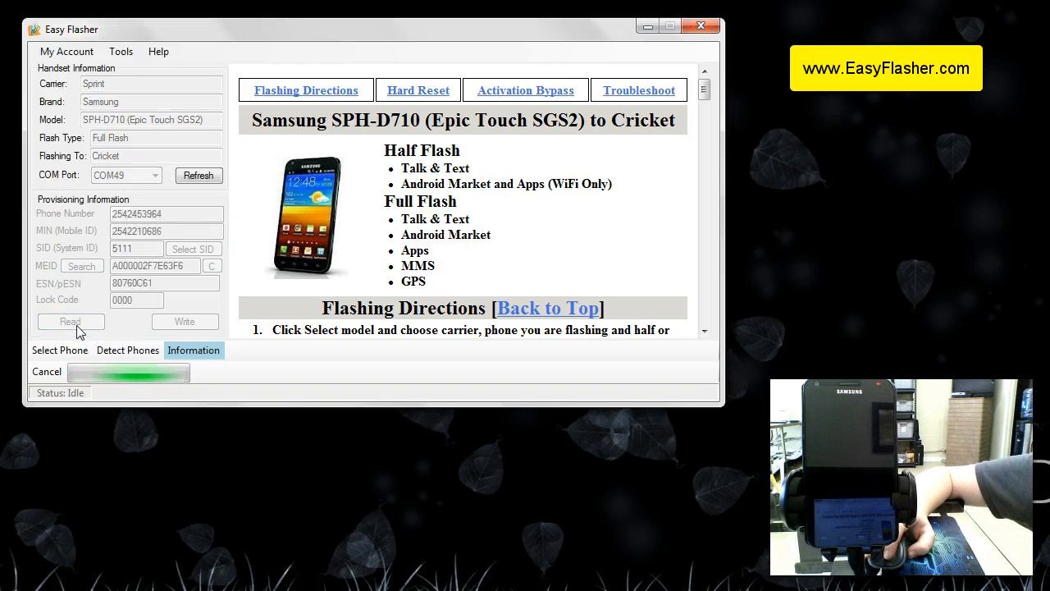
pyautogui.click(71, 321)
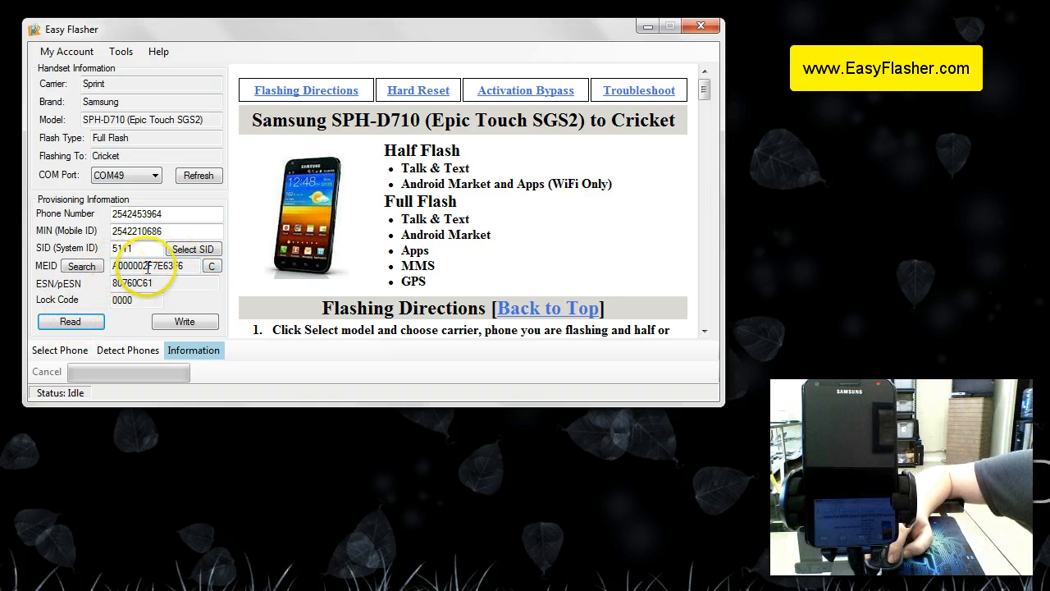
# Copy the MEID decimal value to the clipboard and dismiss the notice.
pyautogui.click(211, 265)
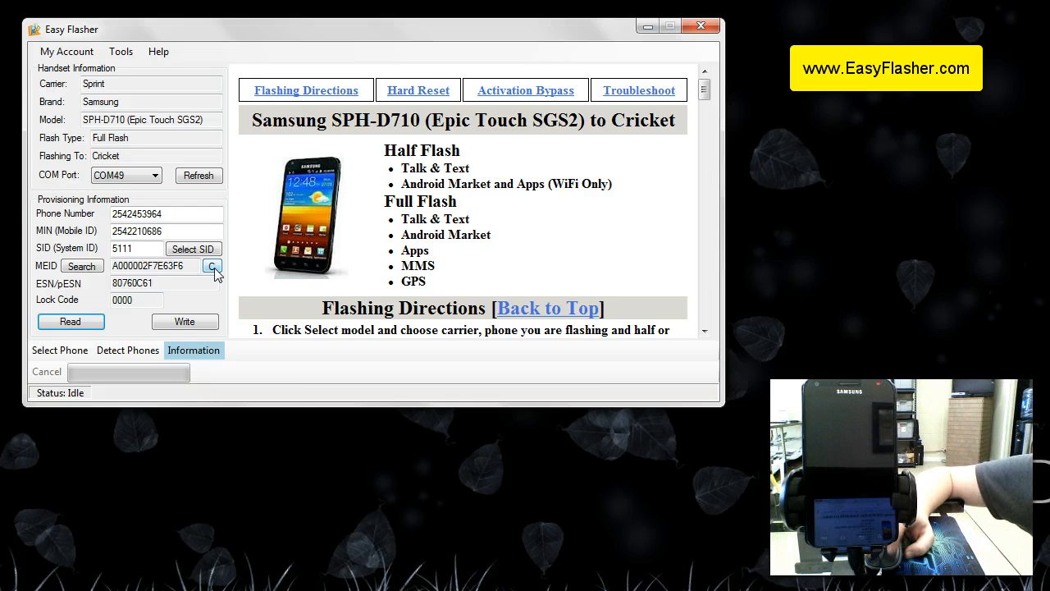
pyautogui.click(212, 265)
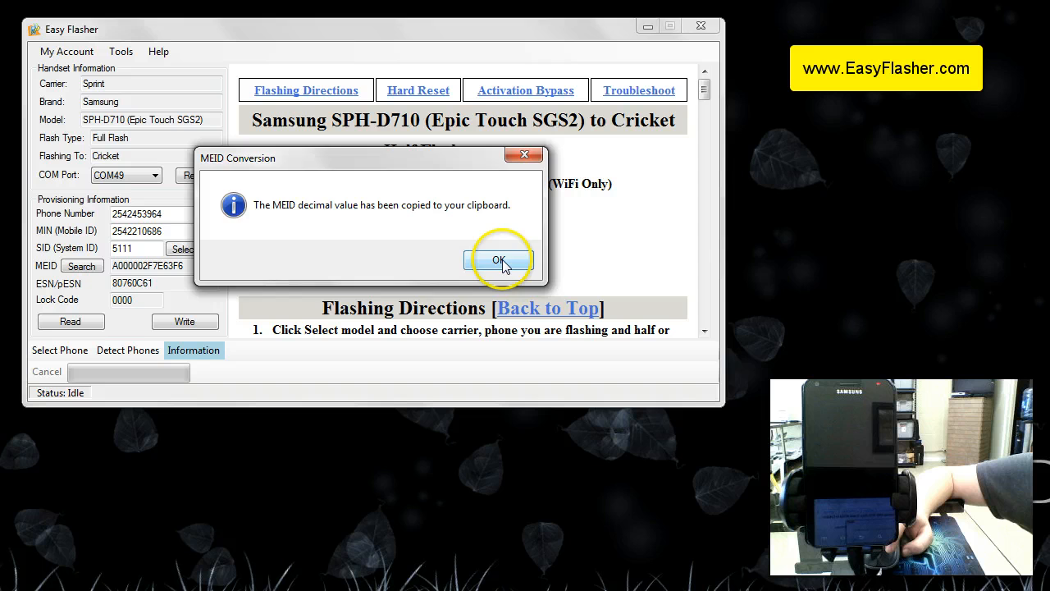
pyautogui.click(498, 260)
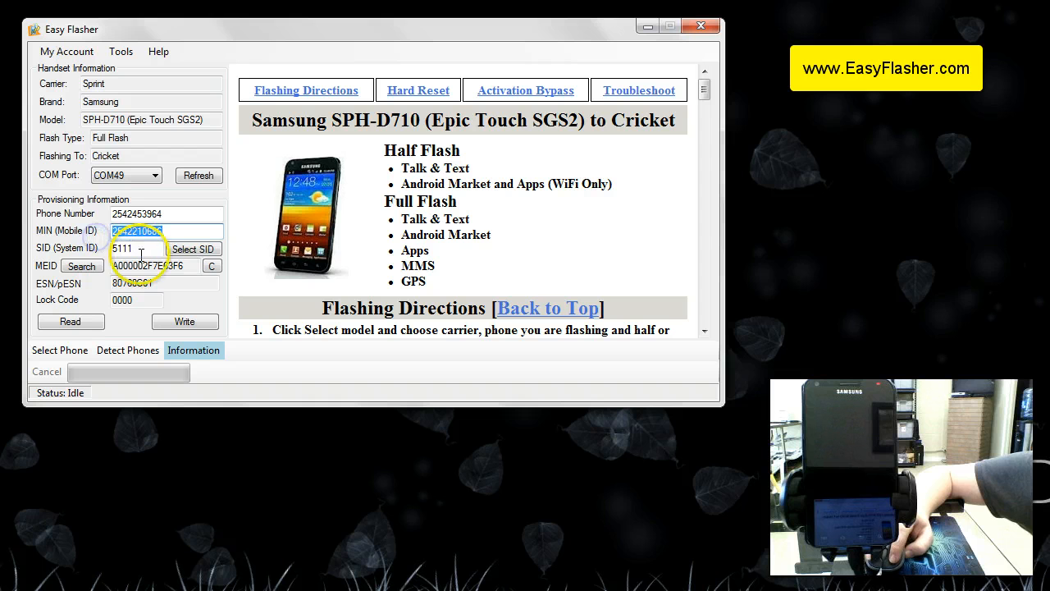
# Write the read provisioning details to the phone, confirming the non-abortable flash.
pyautogui.click(185, 321)
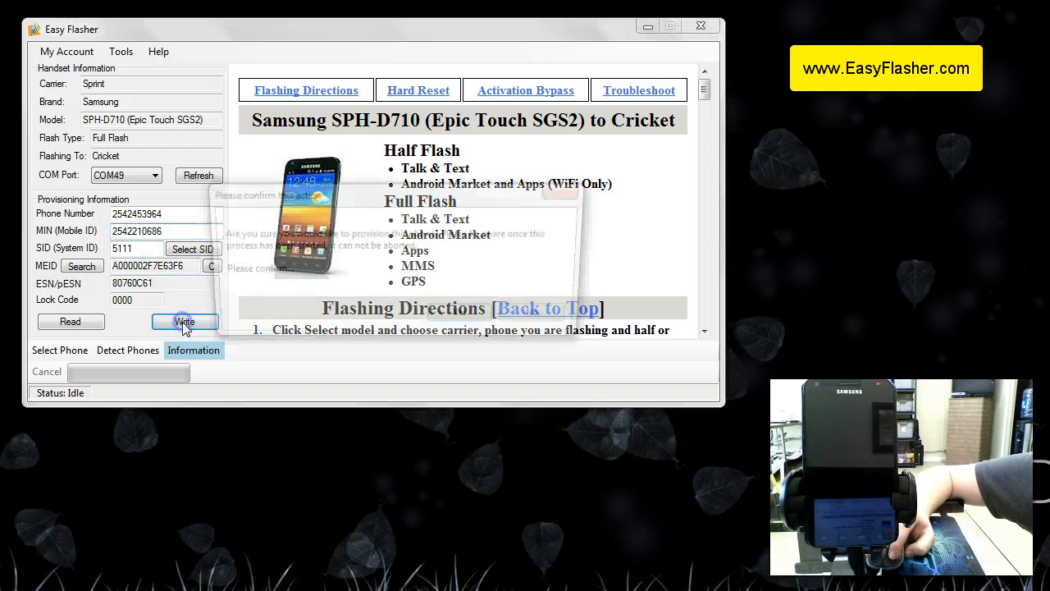
pyautogui.click(185, 321)
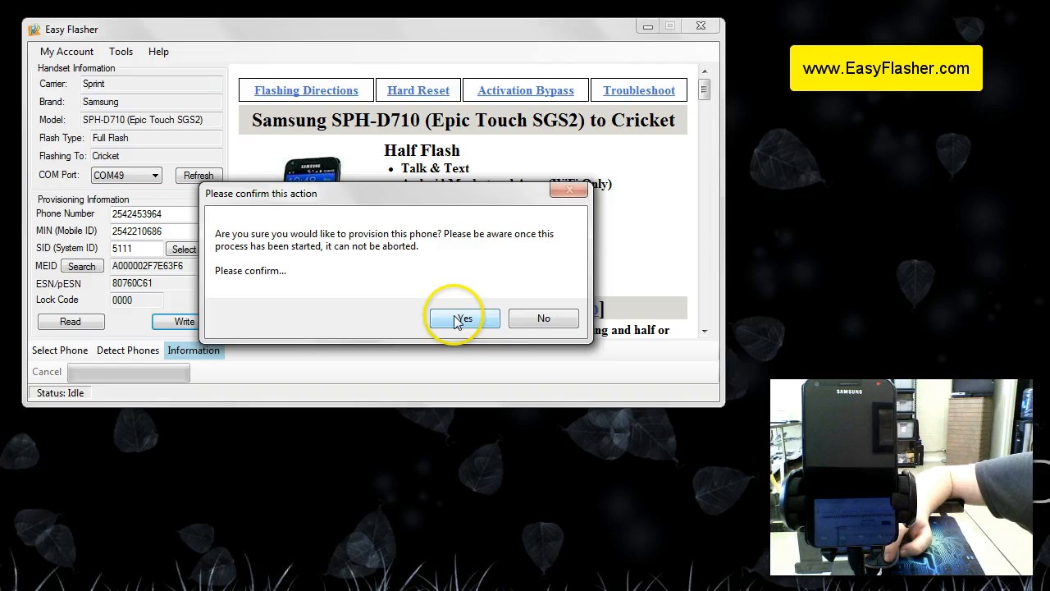
pyautogui.click(463, 318)
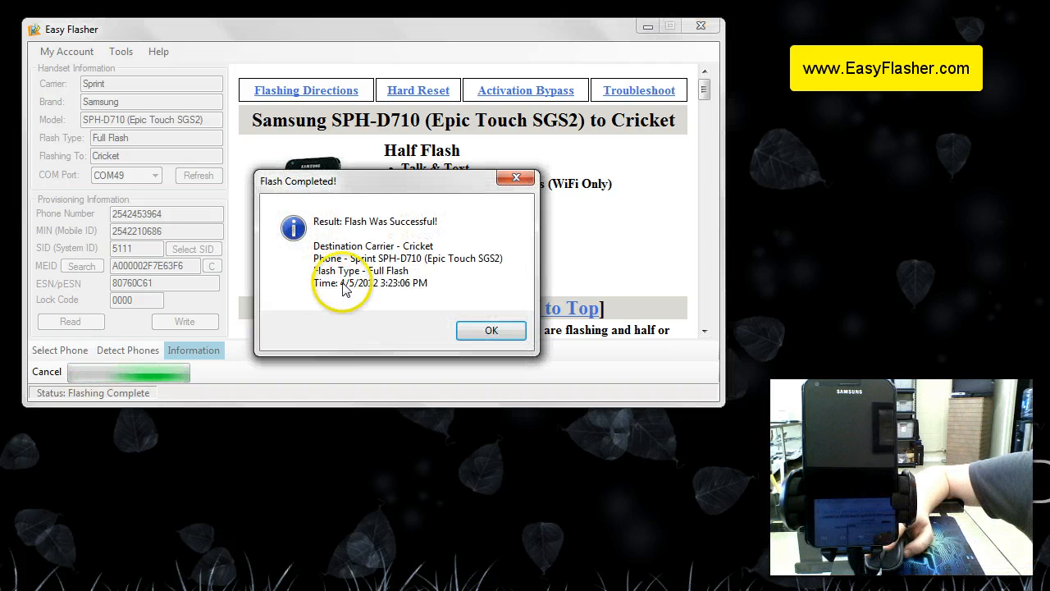
pyautogui.moveTo(418, 263)
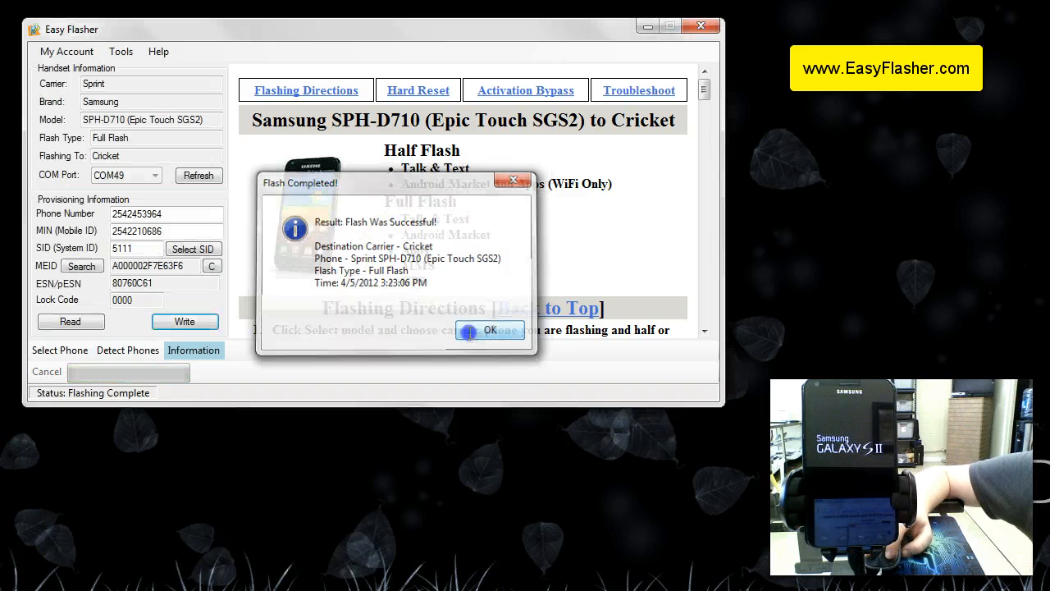
# Dismiss the Flash Completed report for the Cricket Full Flash.
pyautogui.click(489, 329)
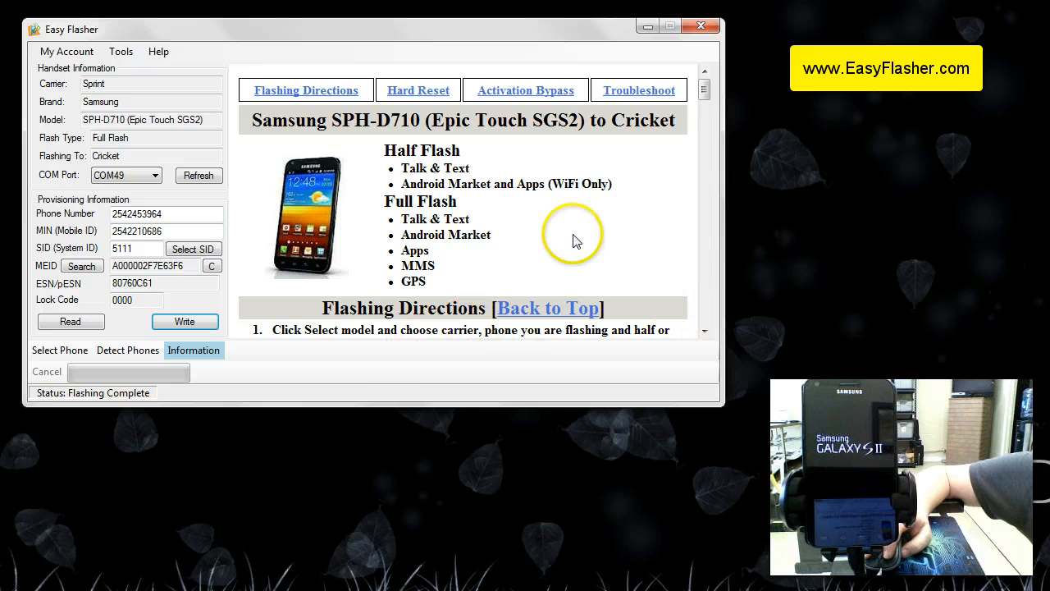
pyautogui.moveTo(381, 394)
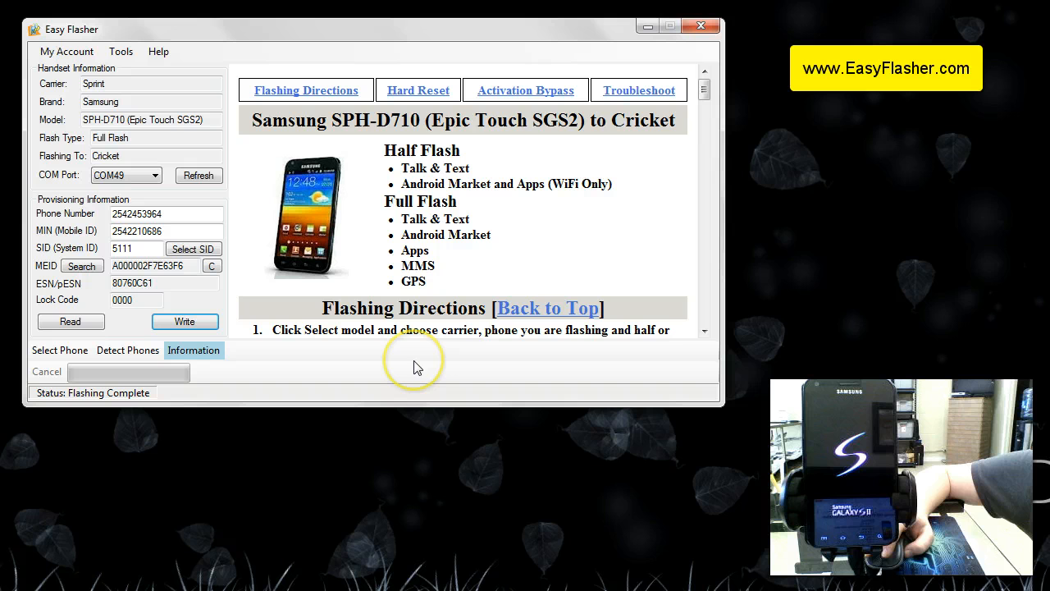
pyautogui.moveTo(402, 383)
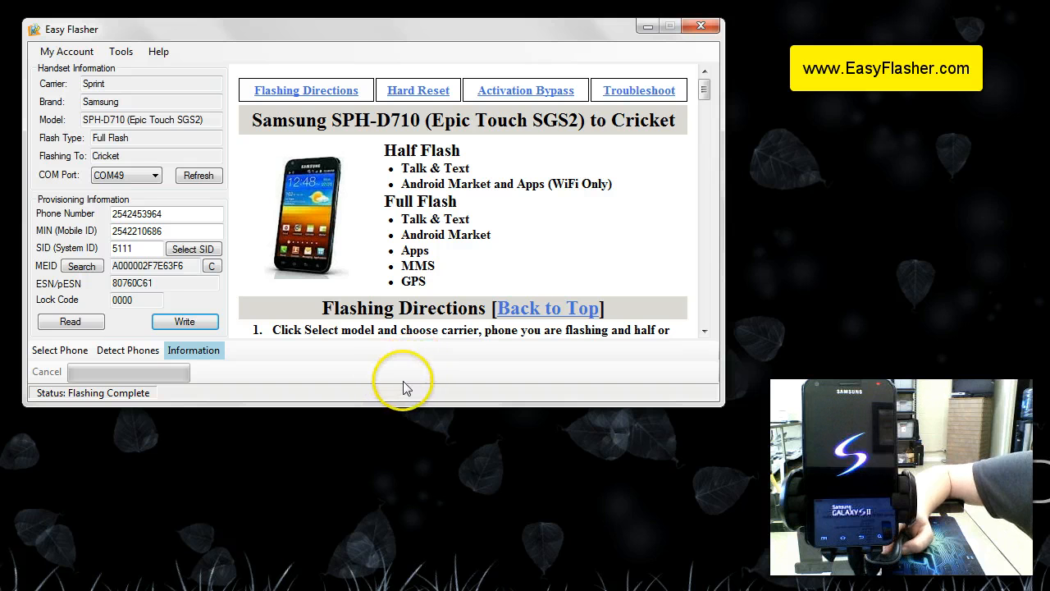
pyautogui.click(120, 51)
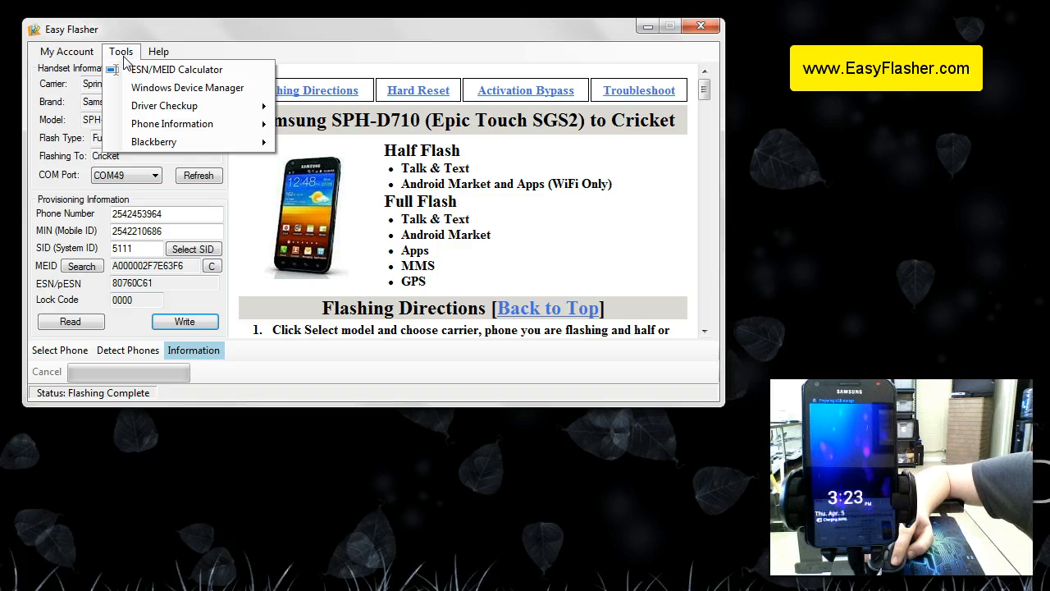
pyautogui.moveTo(175, 69)
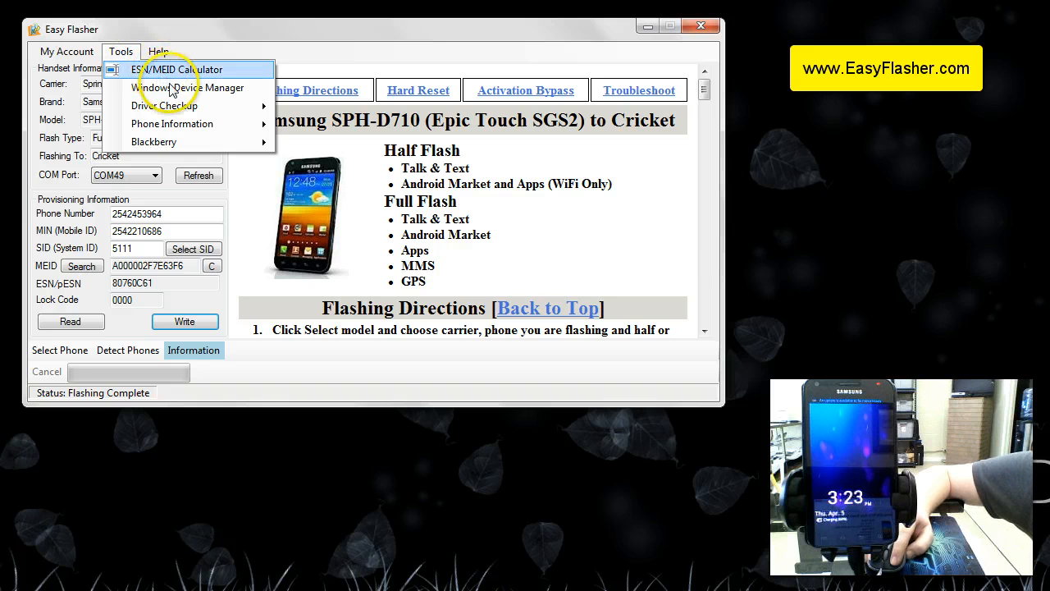
pyautogui.moveTo(189, 88)
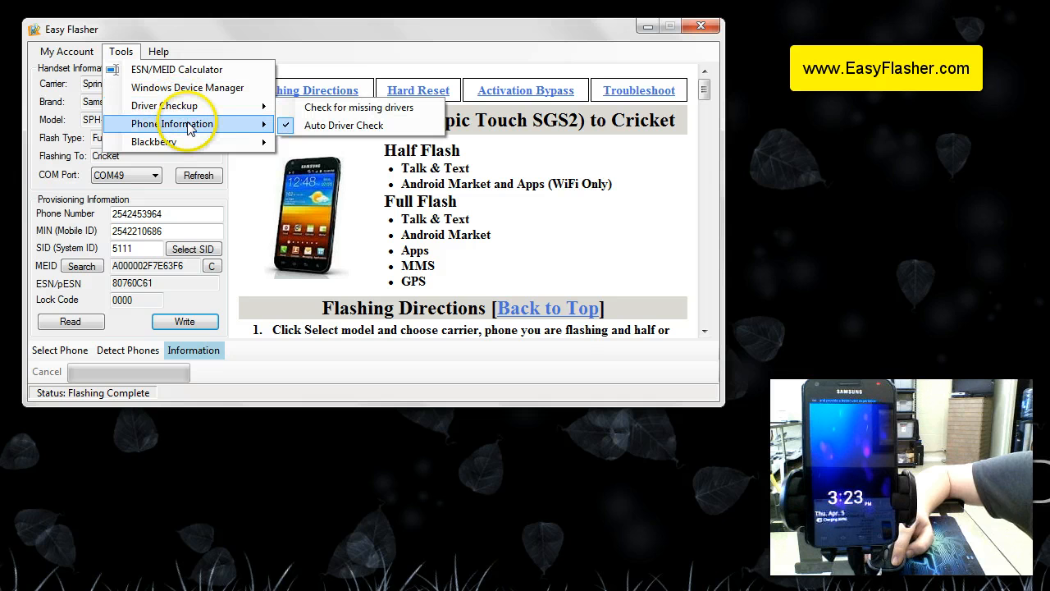
pyautogui.moveTo(188, 123)
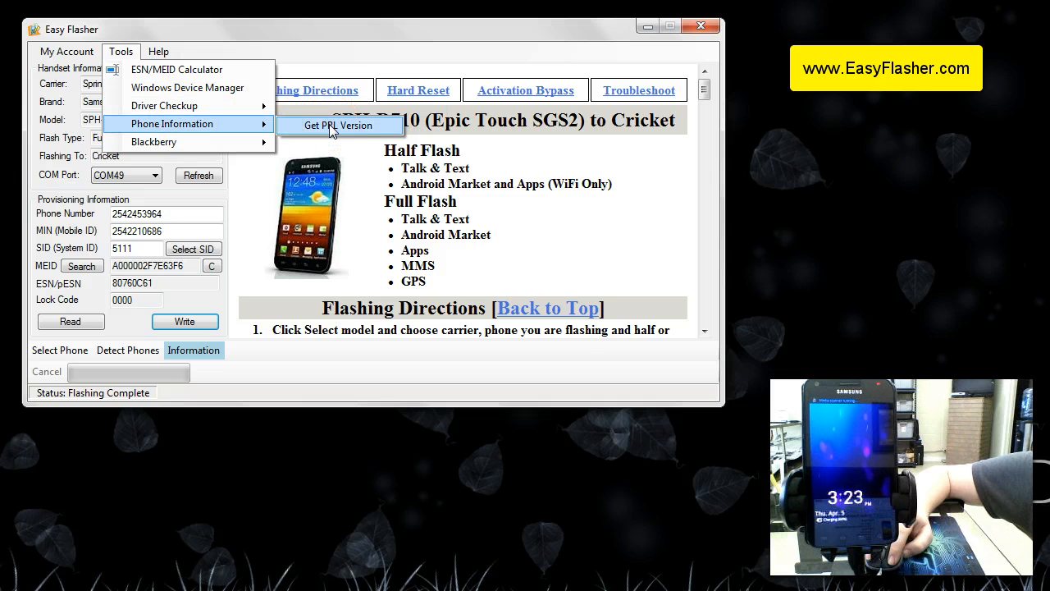
pyautogui.moveTo(275, 148)
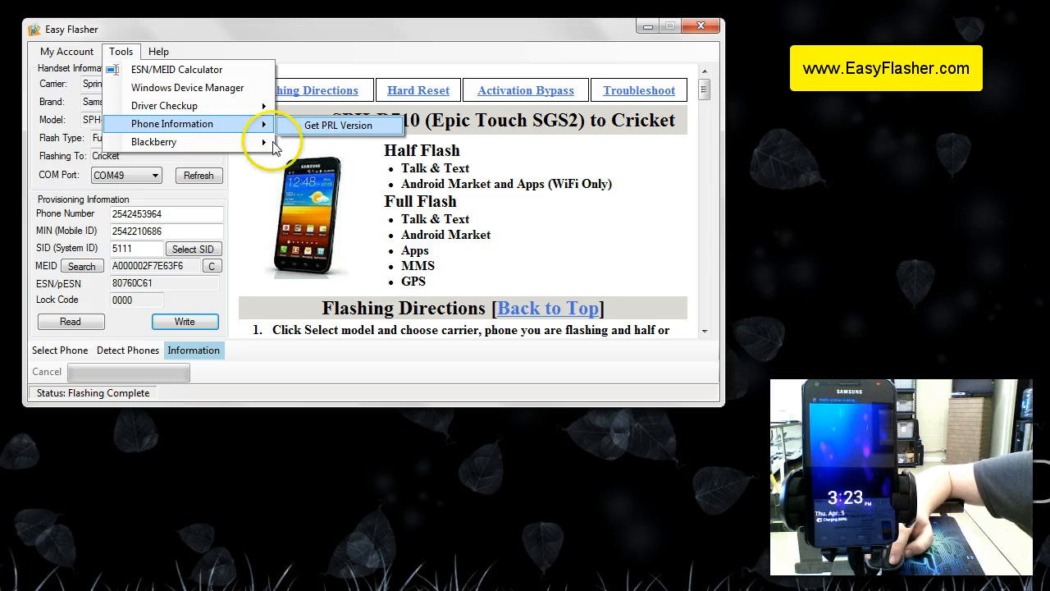
pyautogui.moveTo(153, 142)
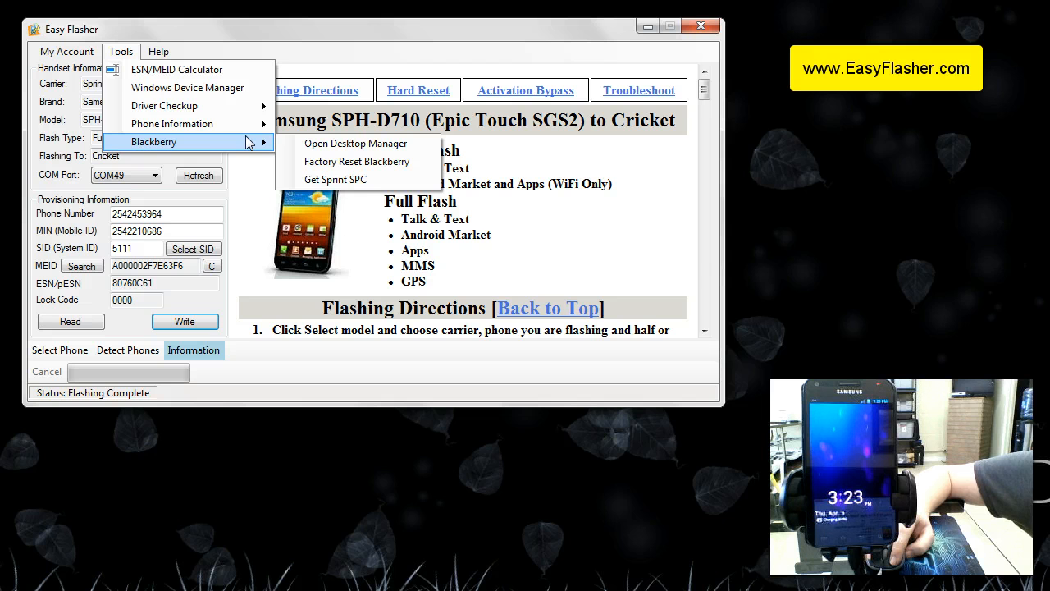
pyautogui.moveTo(356, 161)
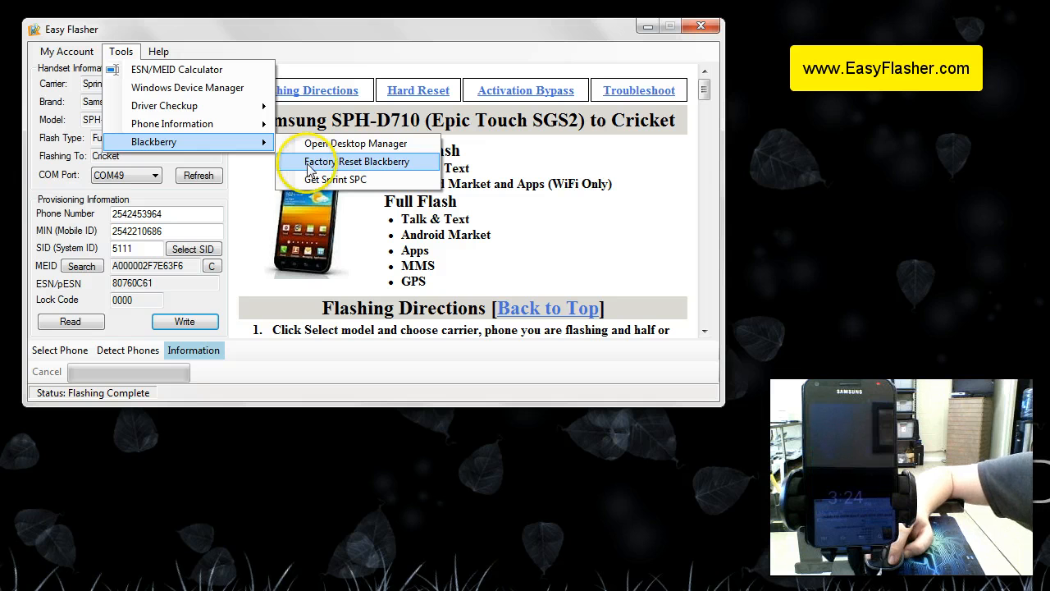
pyautogui.moveTo(336, 179)
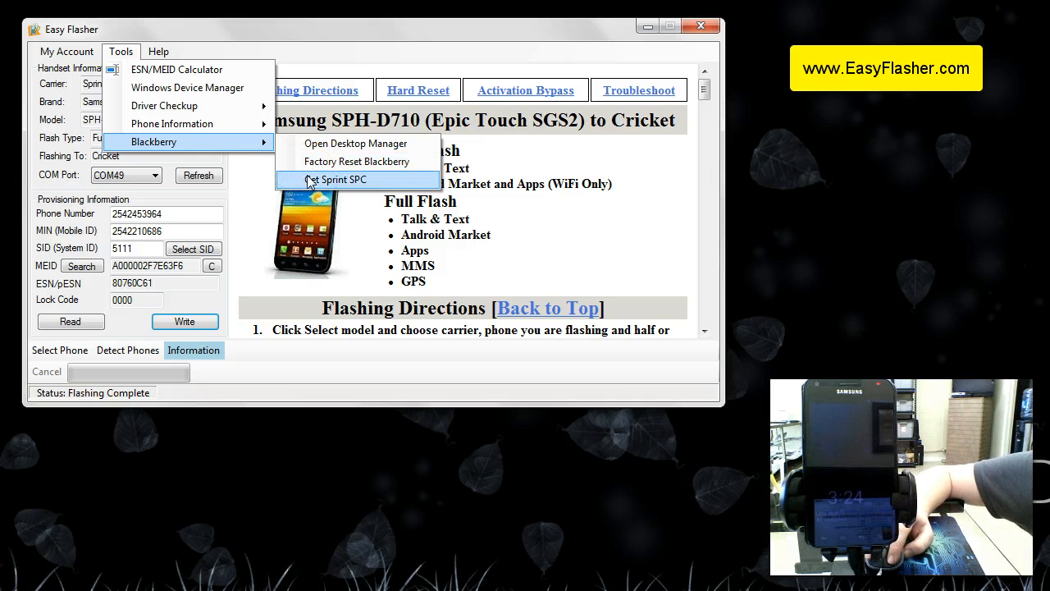
# Open the My Account menu.
pyautogui.click(65, 51)
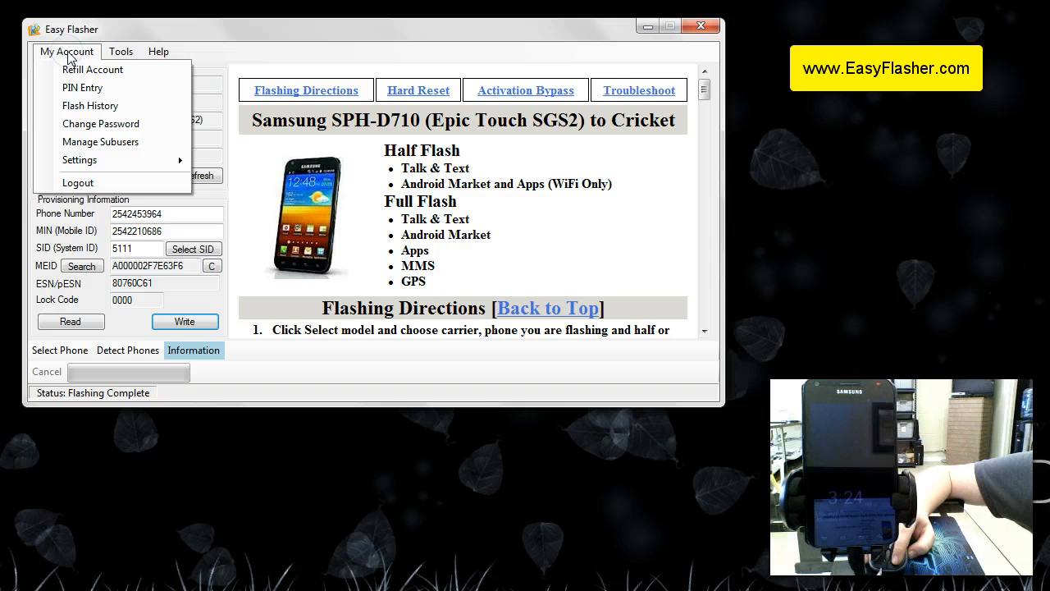
pyautogui.moveTo(93, 69)
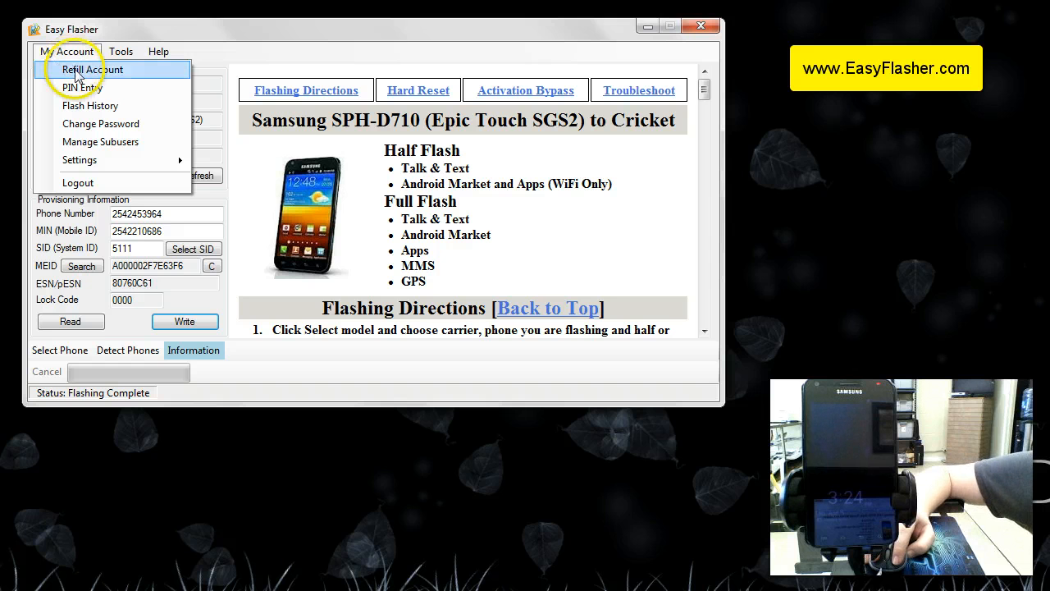
pyautogui.moveTo(82, 88)
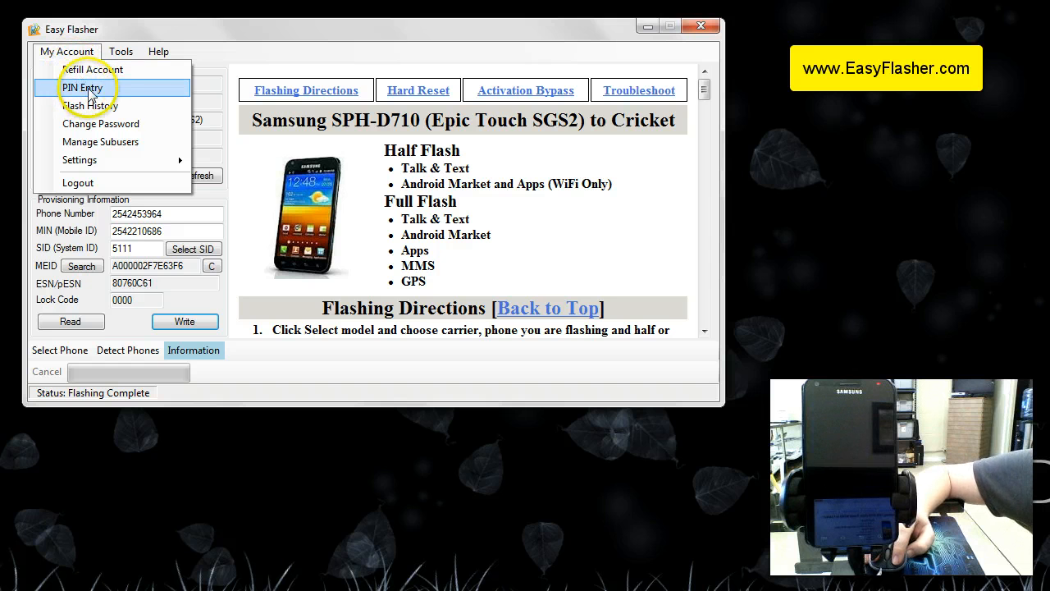
pyautogui.moveTo(91, 105)
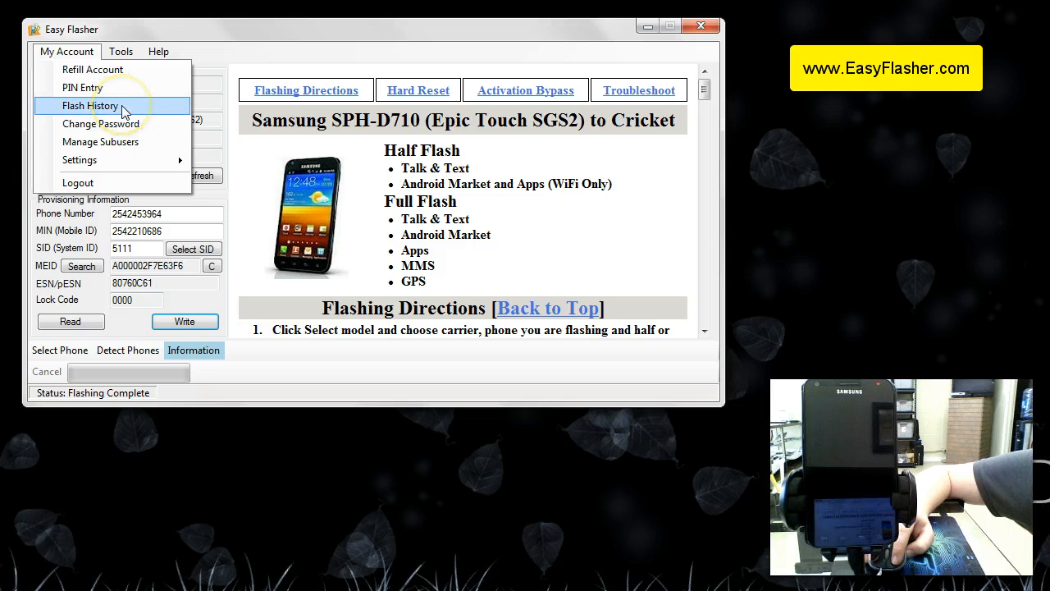
pyautogui.moveTo(100, 123)
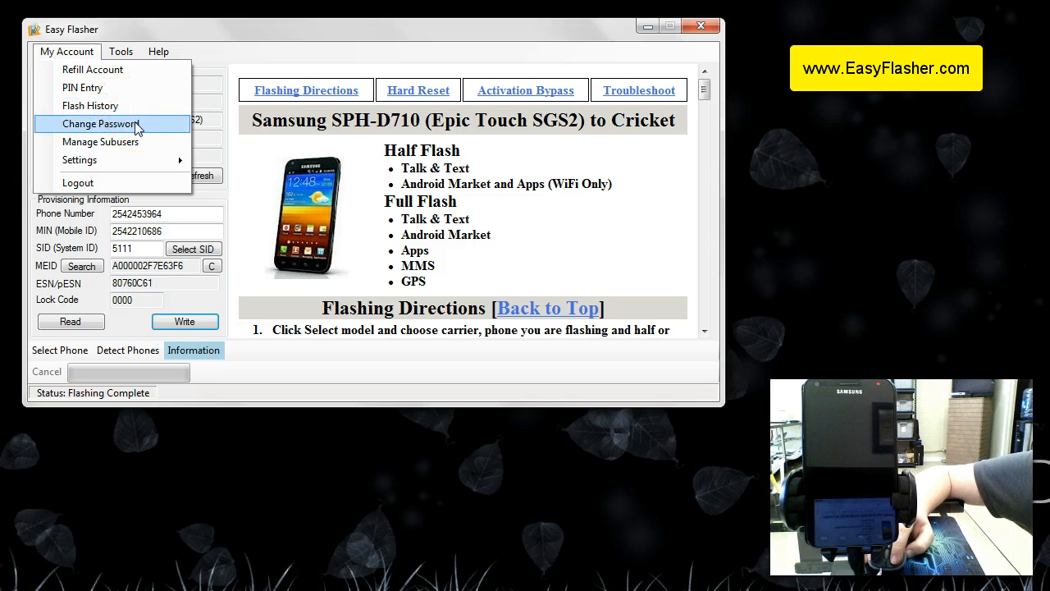
pyautogui.moveTo(100, 141)
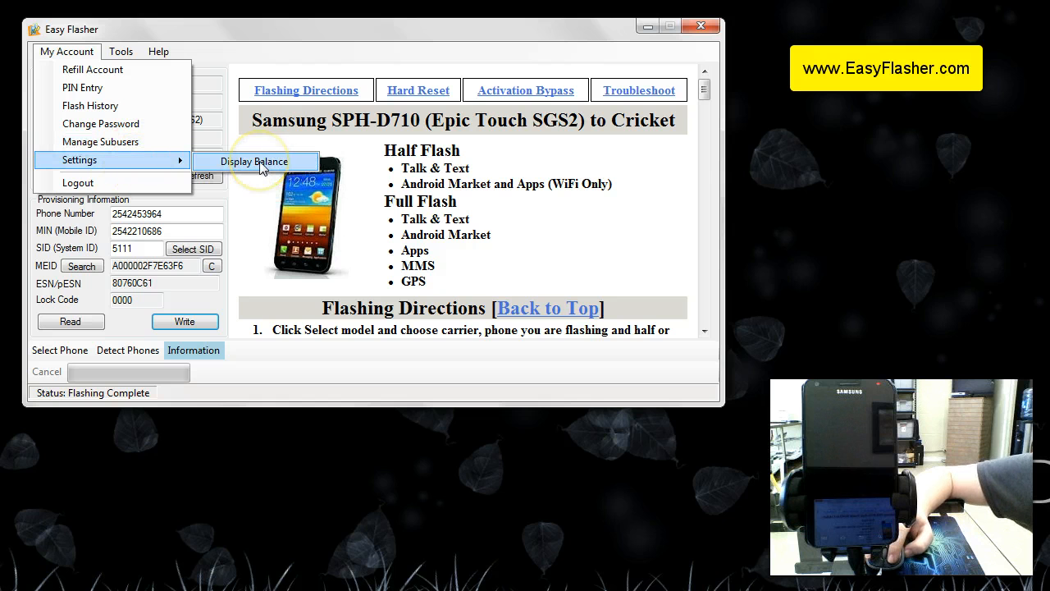
pyautogui.moveTo(78, 183)
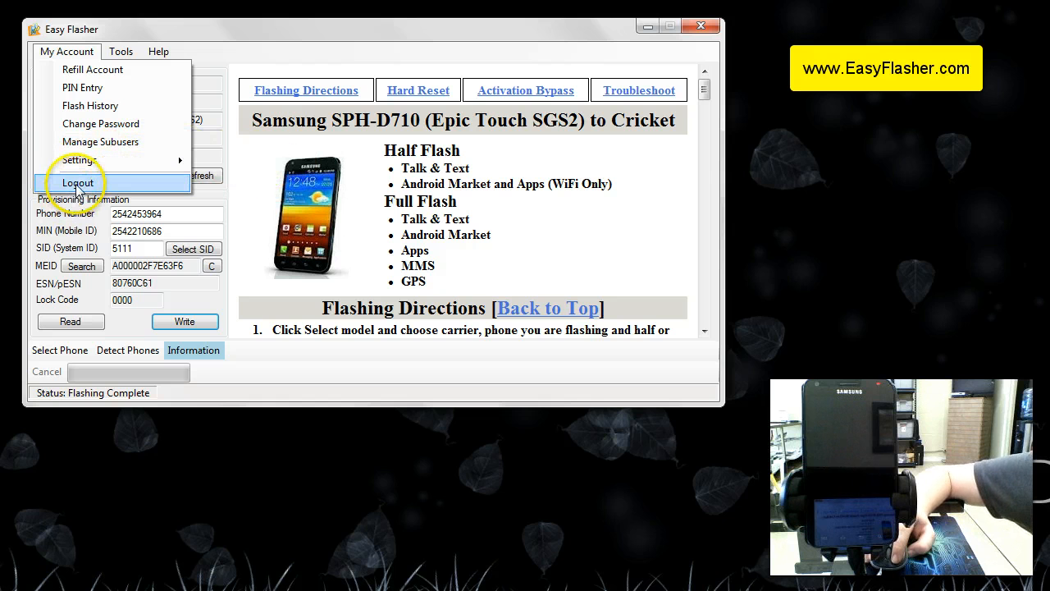
pyautogui.moveTo(101, 142)
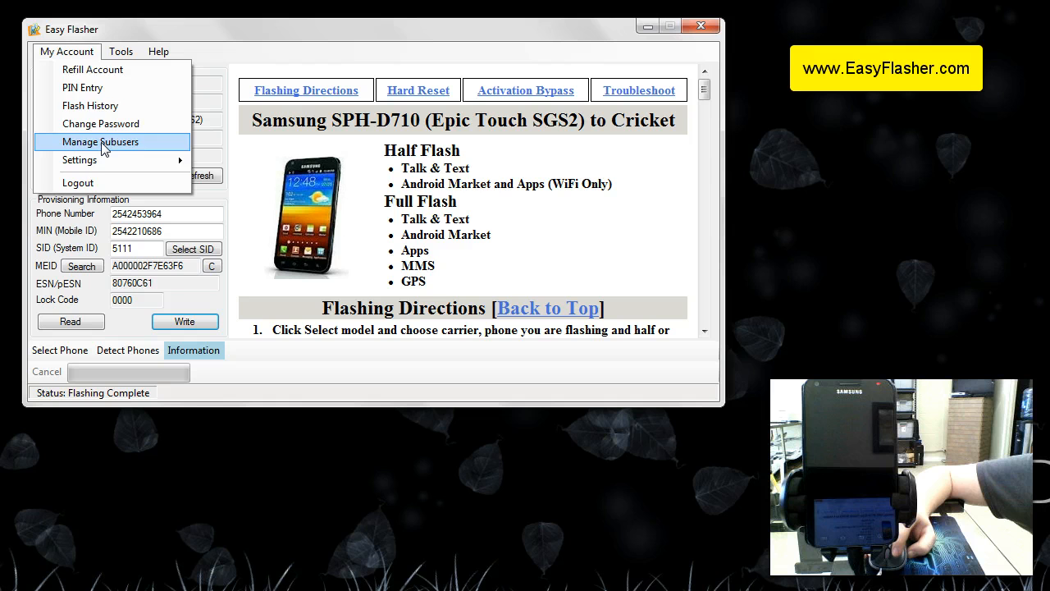
# Open Manage Subusers, showing 0 of 10 subusers in use.
pyautogui.click(100, 141)
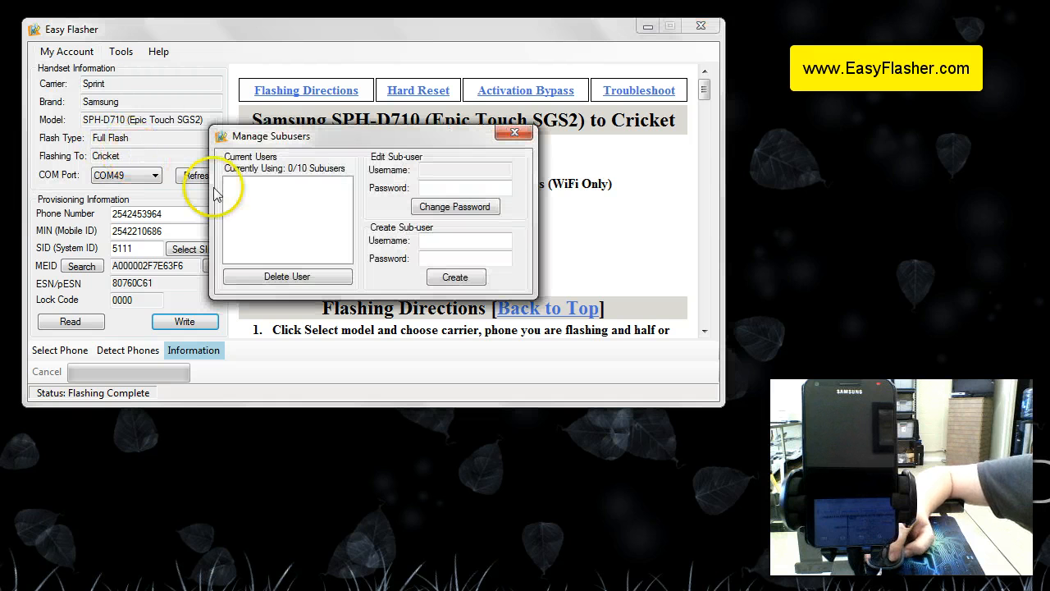
pyautogui.click(465, 240)
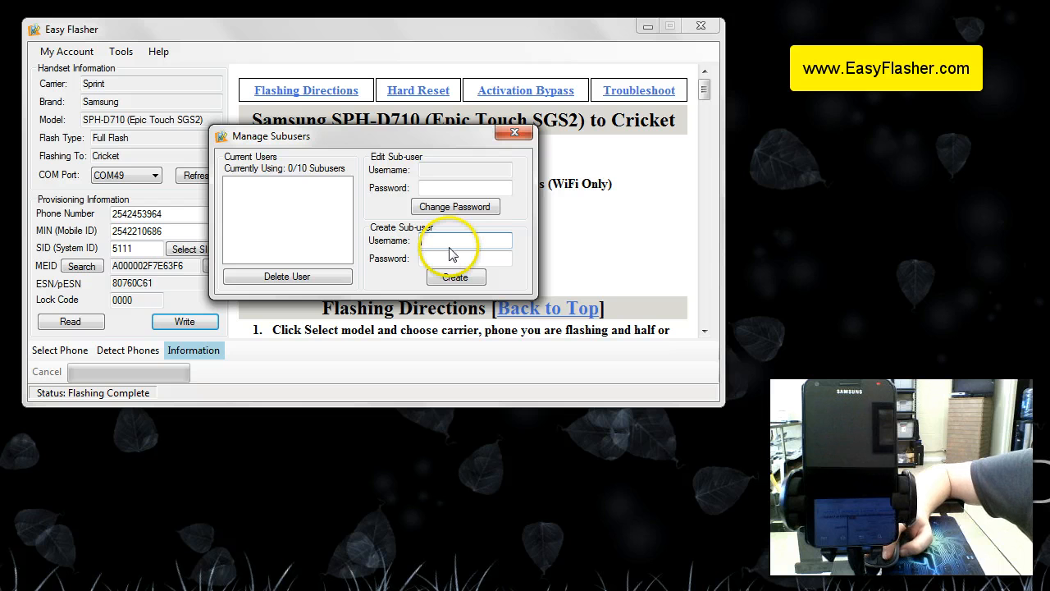
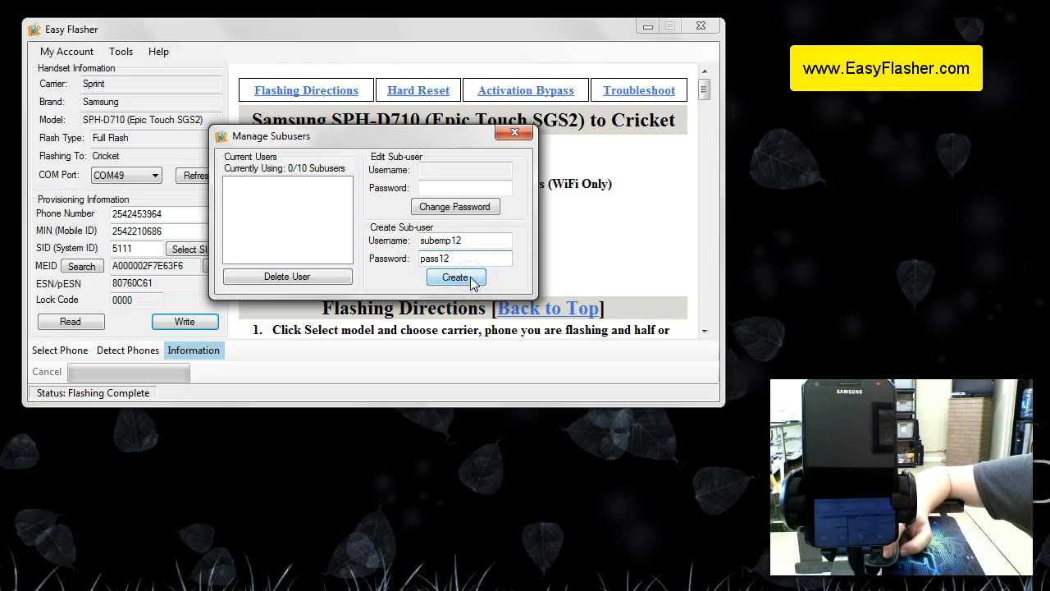
pyautogui.click(453, 277)
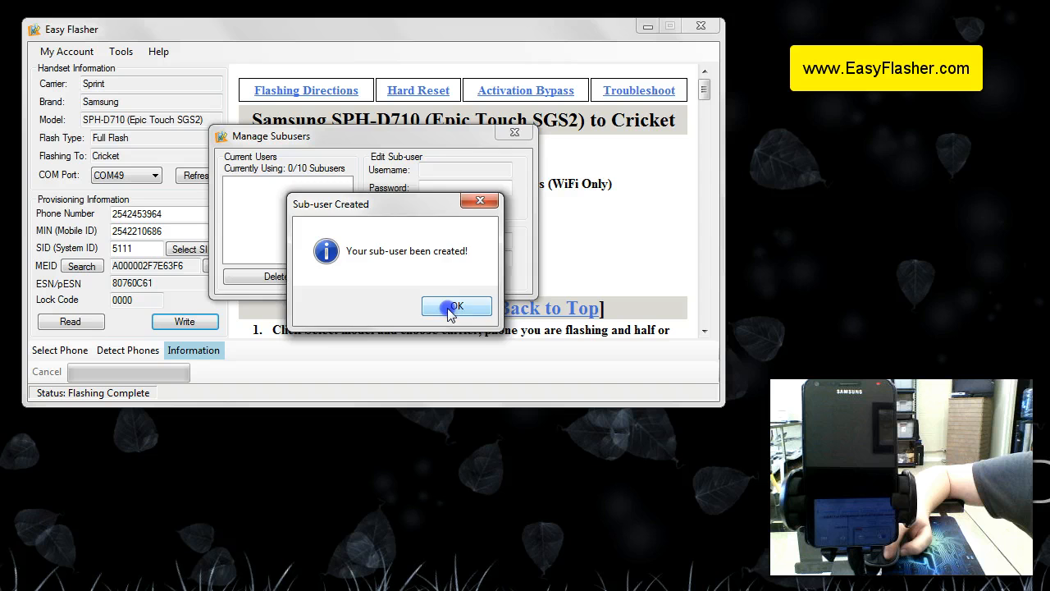
pyautogui.click(457, 306)
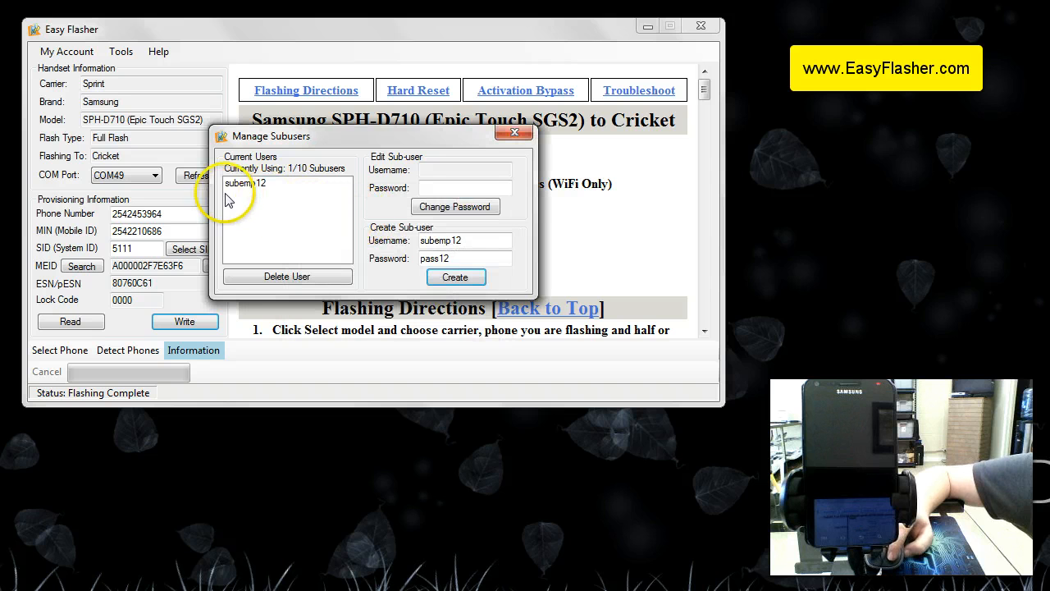
pyautogui.moveTo(254, 197)
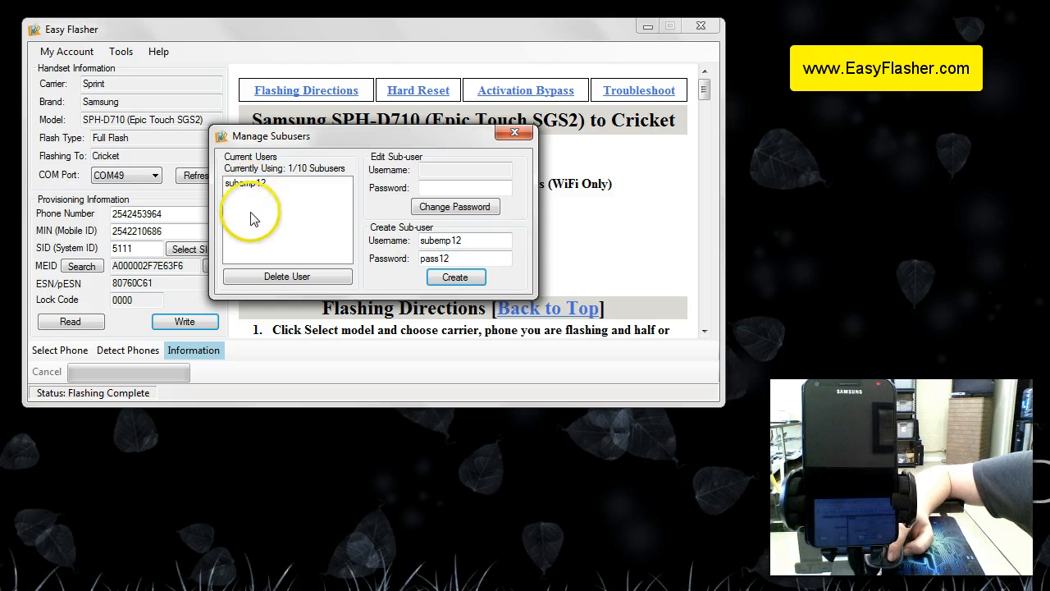
pyautogui.moveTo(390, 259)
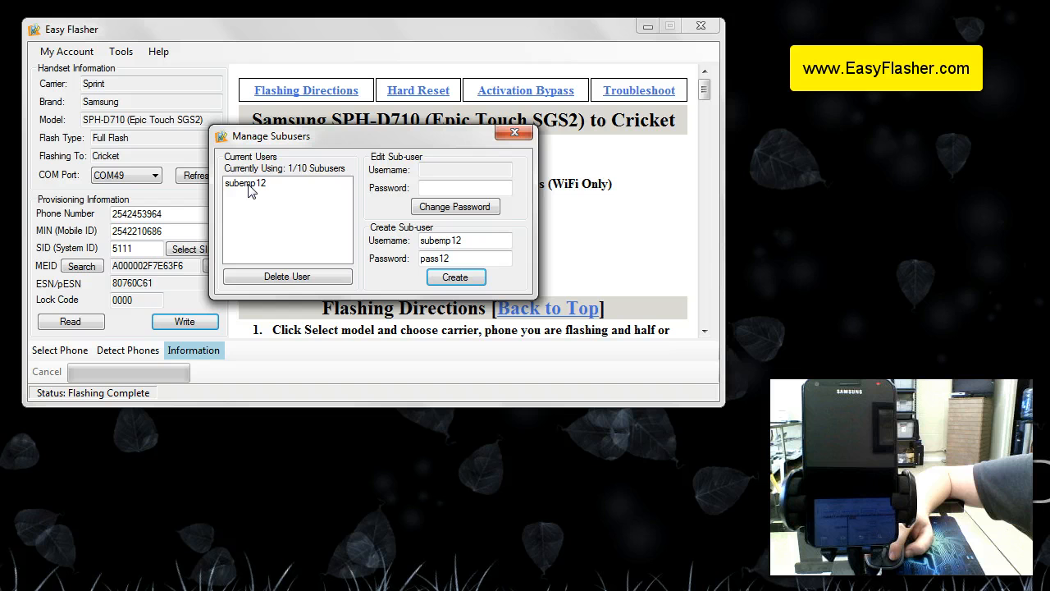
# Select subemp12 in the Current Users list to load it into the Edit Sub-user fields.
pyautogui.click(246, 182)
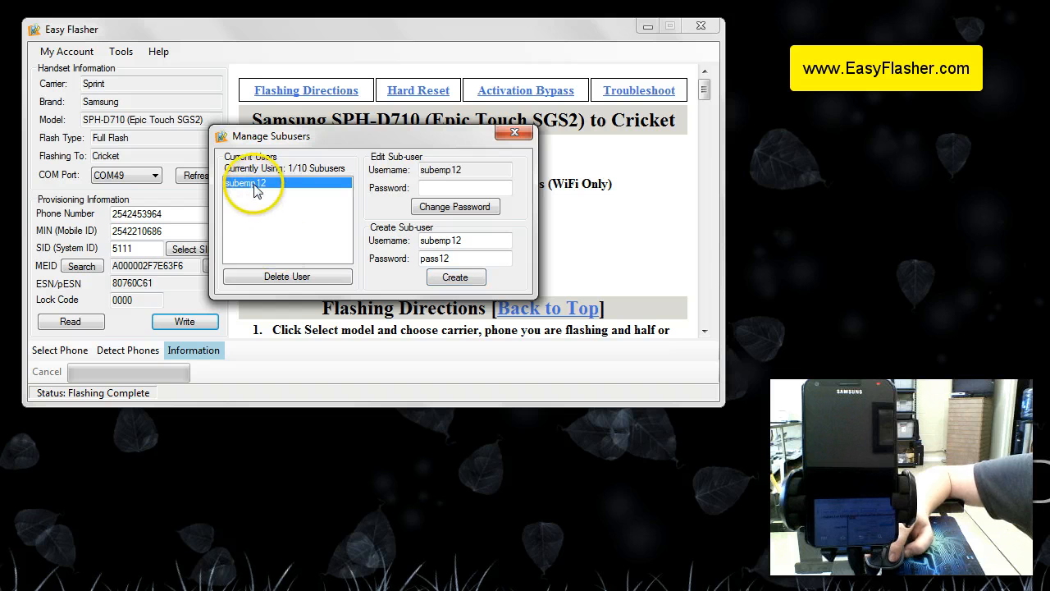
pyautogui.moveTo(365, 278)
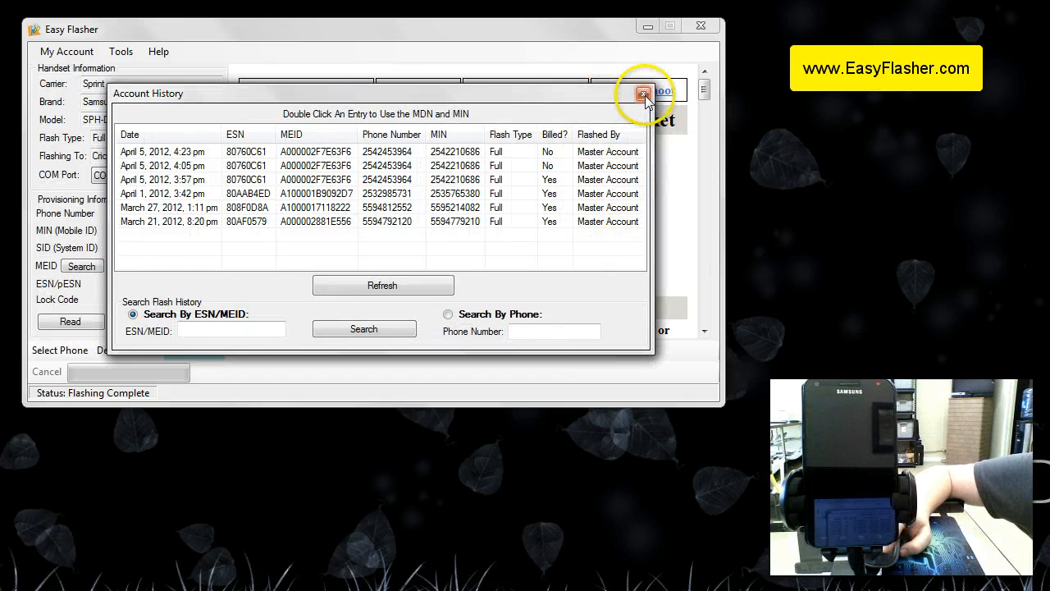
# Close the Account History window after reviewing past flashes.
pyautogui.click(643, 92)
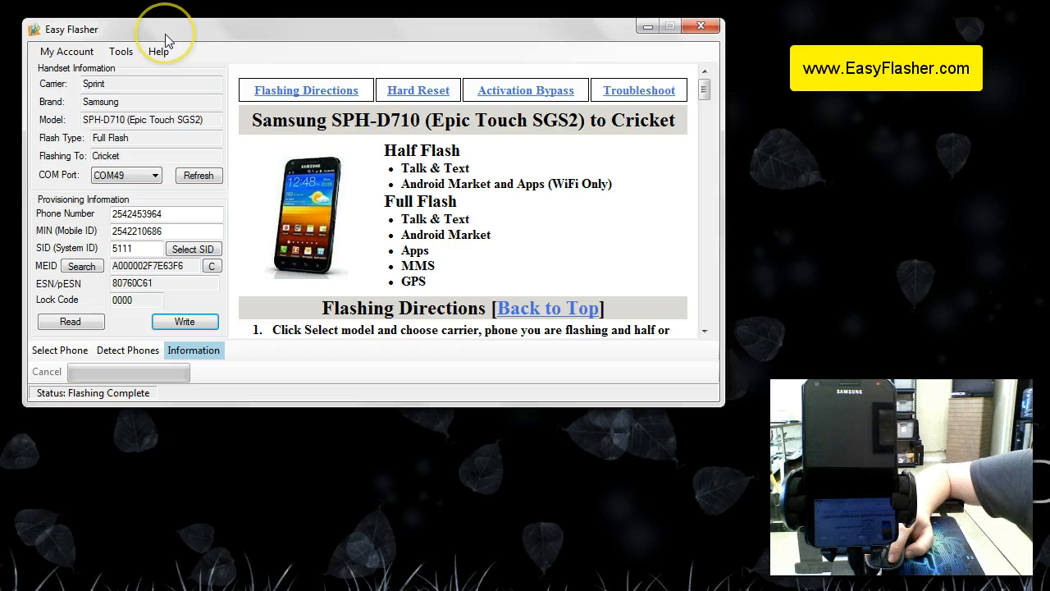